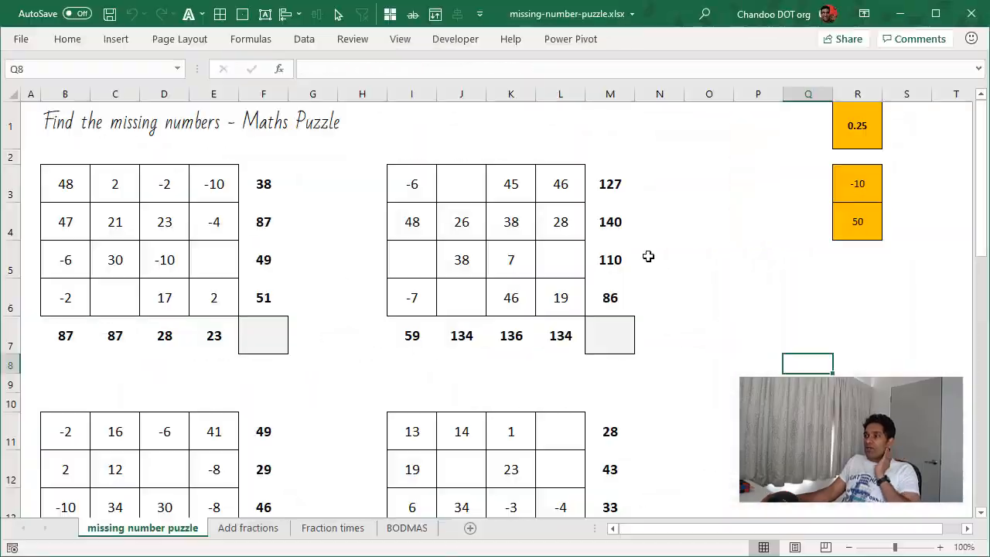
mouse_move(757, 296)
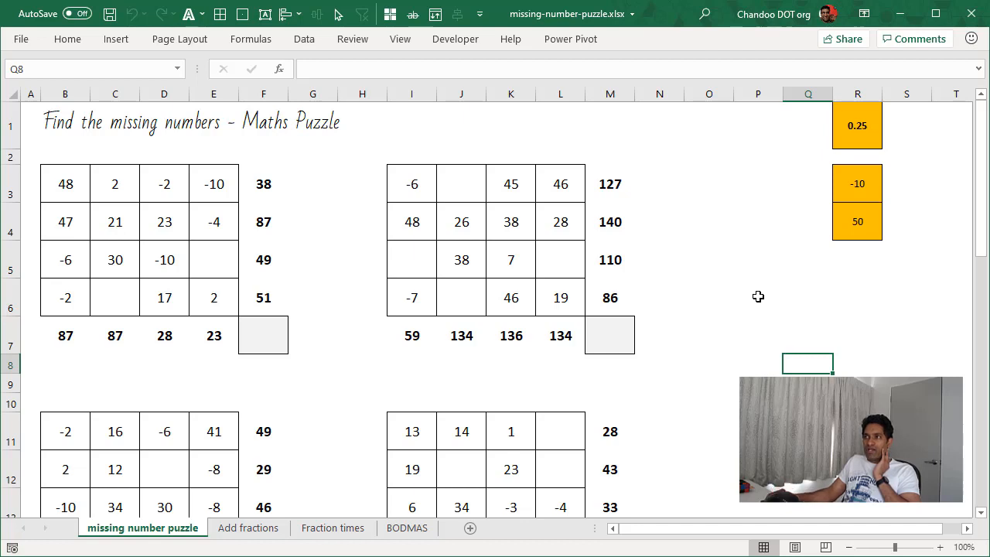
mouse_move(679, 384)
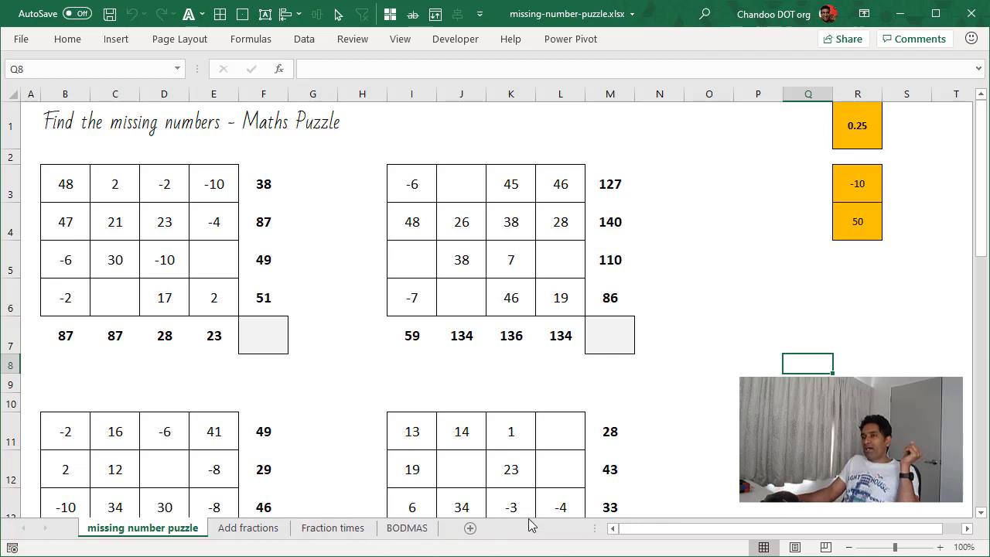
mouse_move(412, 431)
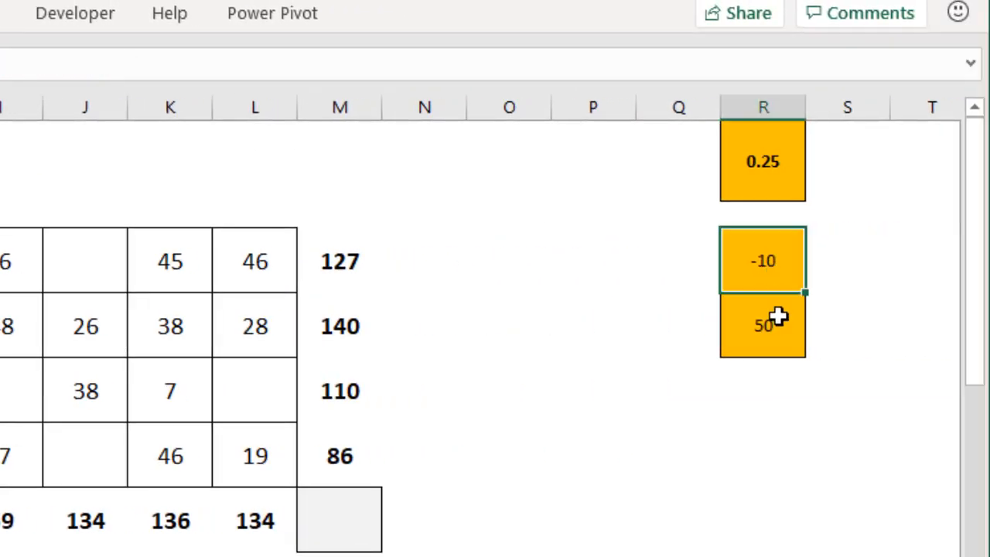
mouse_move(752, 260)
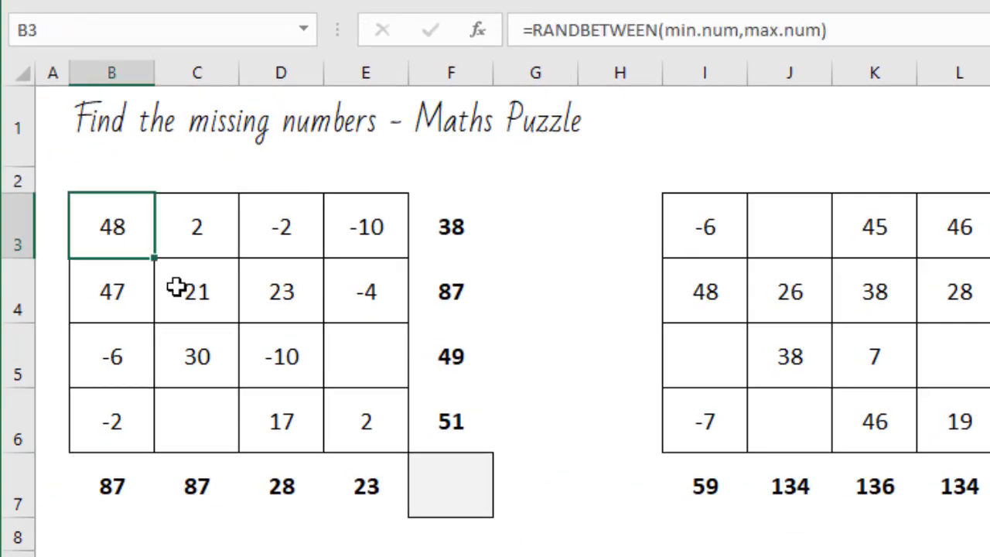
- Inspect the first puzzle's number cells B3:E6, the F4 row total formula and corner F7
left_click_drag(112, 226, 366, 420)
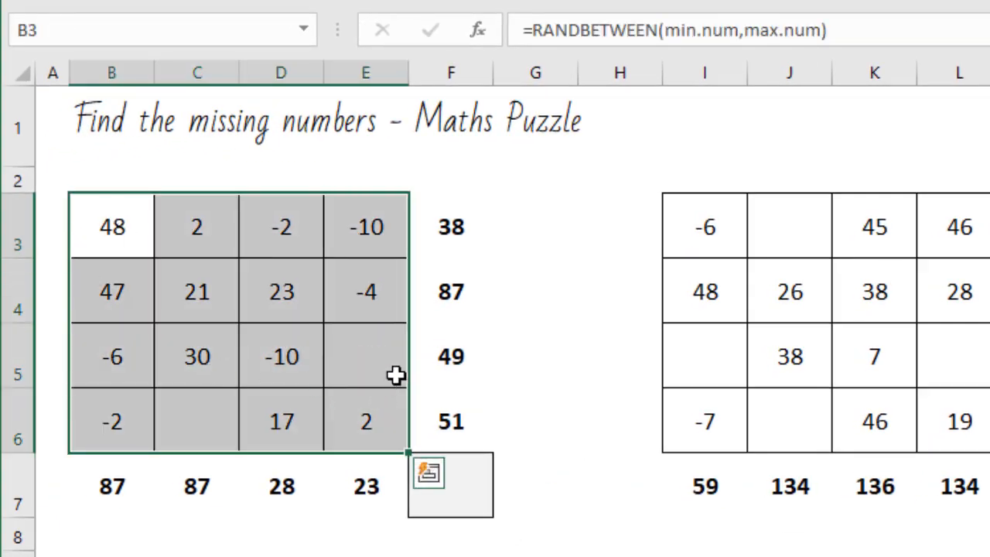
left_click(451, 292)
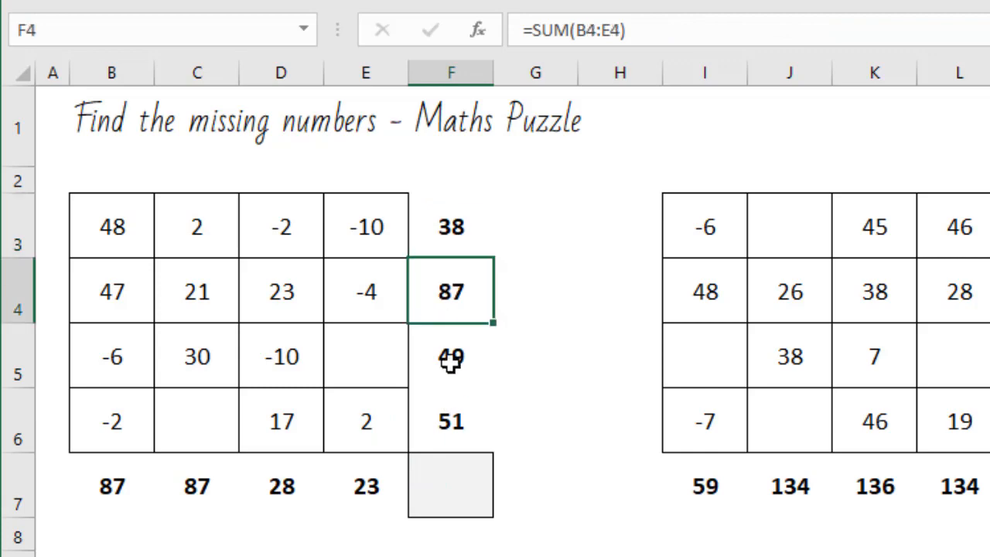
left_click(450, 485)
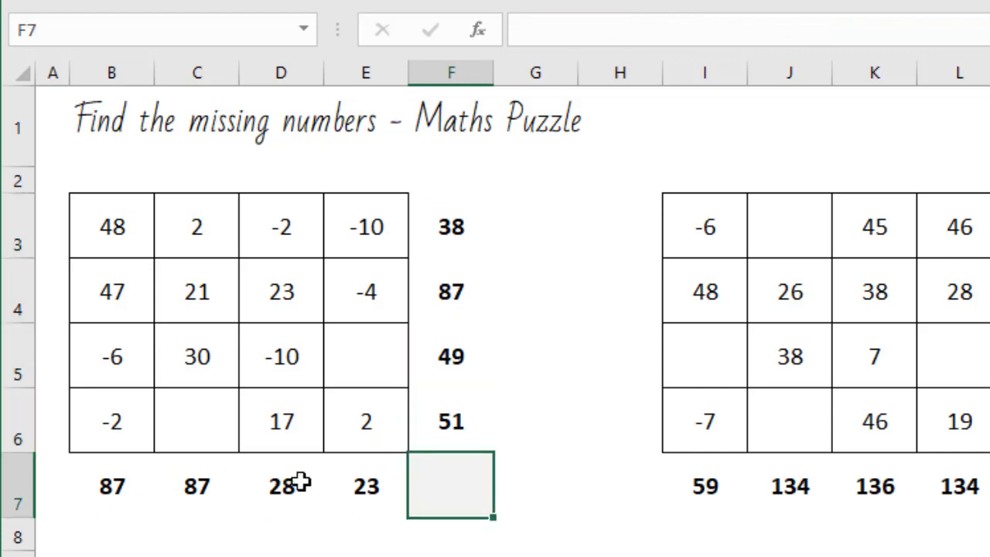
mouse_move(197, 425)
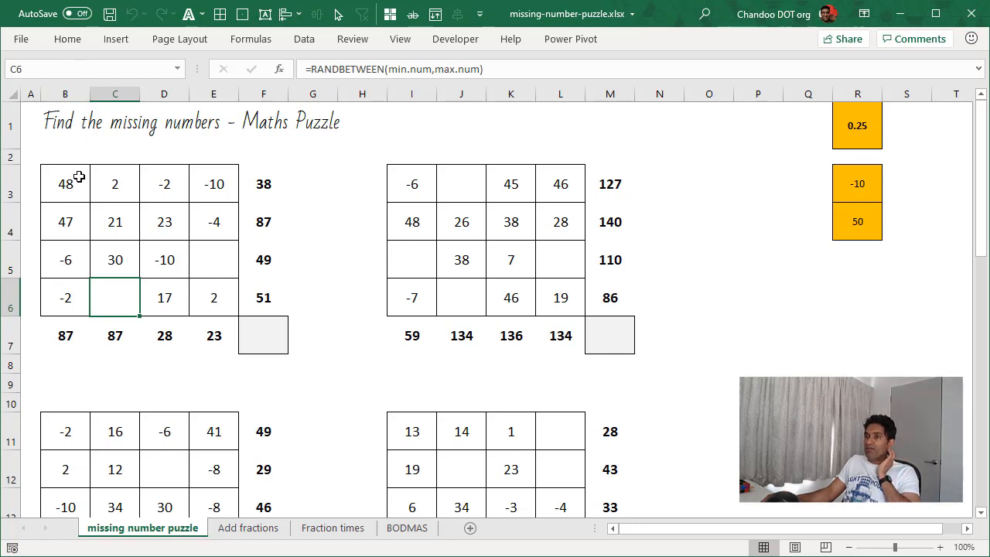
- Open the conditional formatting rule that randomly blanks the puzzle's number cells
left_click_drag(65, 183, 214, 297)
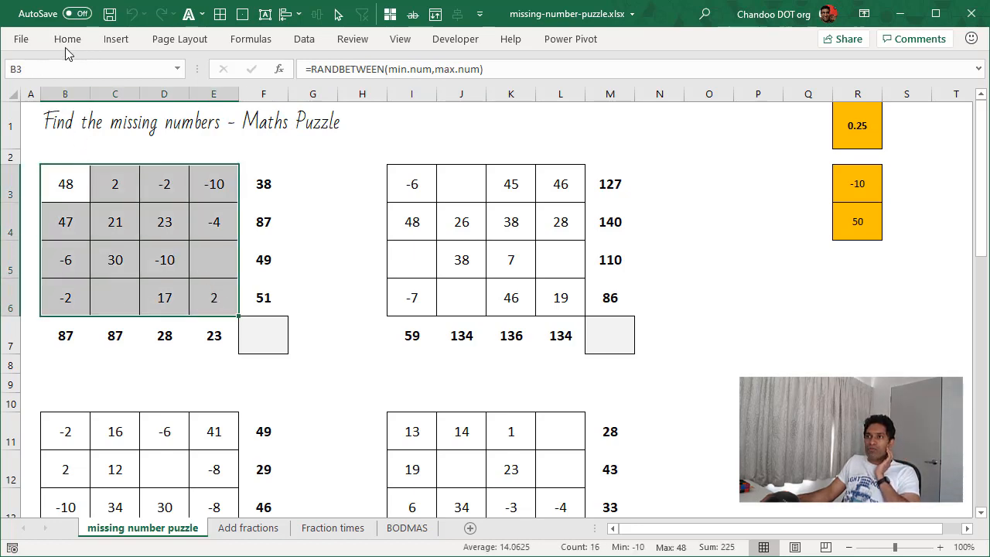
left_click(535, 80)
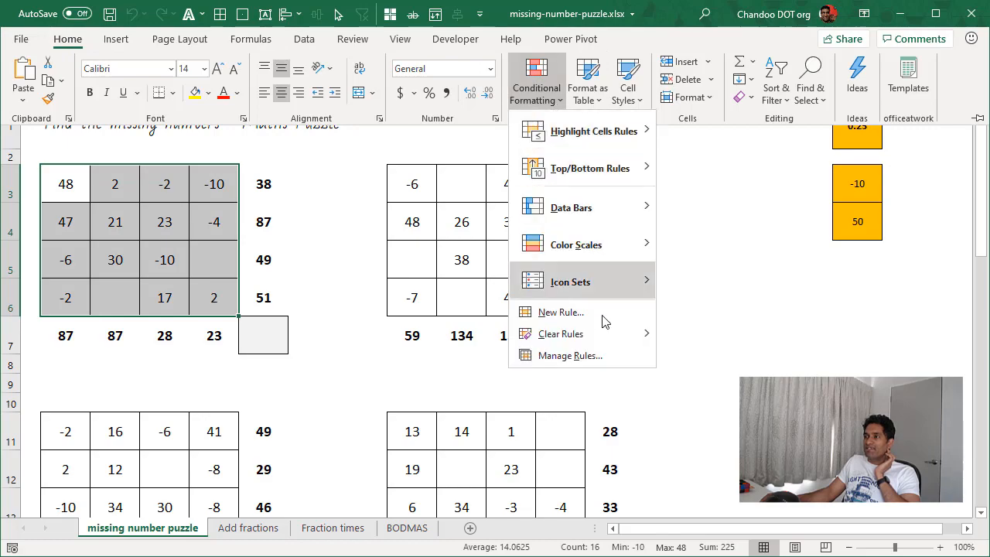
left_click(570, 354)
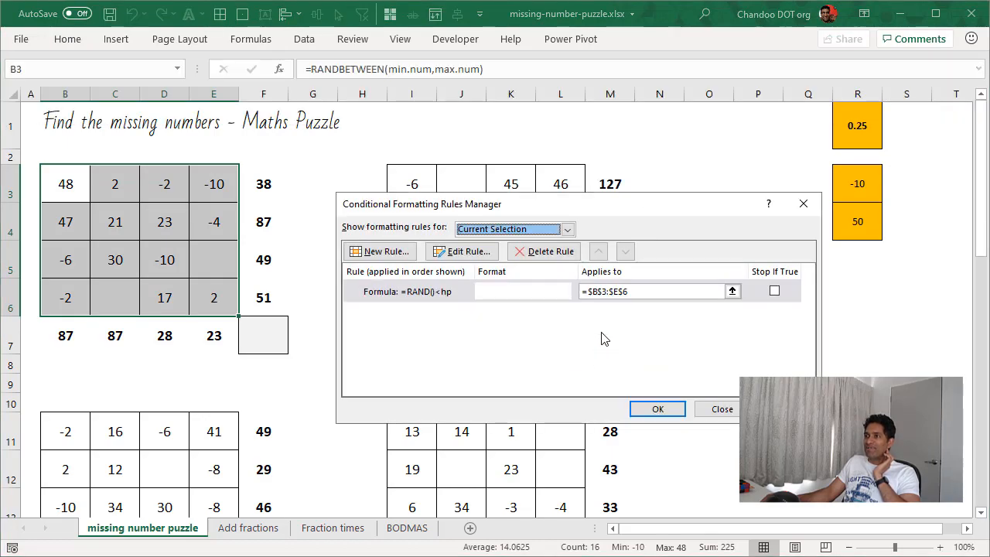
left_click(462, 250)
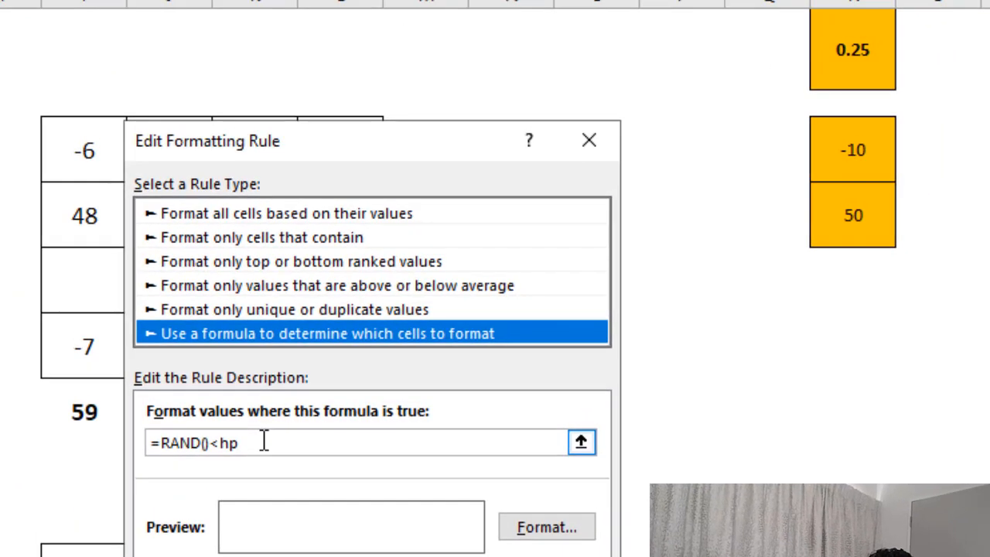
mouse_move(194, 490)
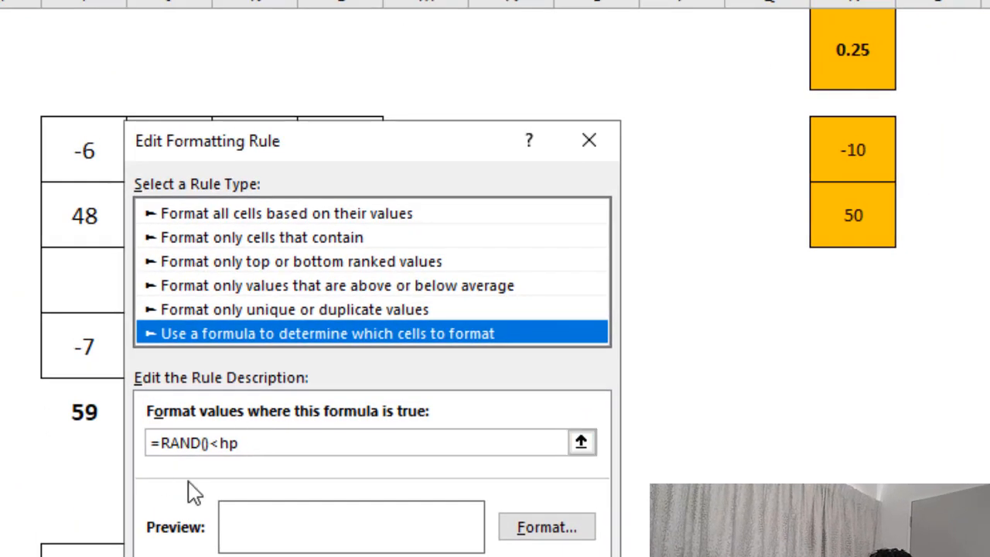
mouse_move(167, 468)
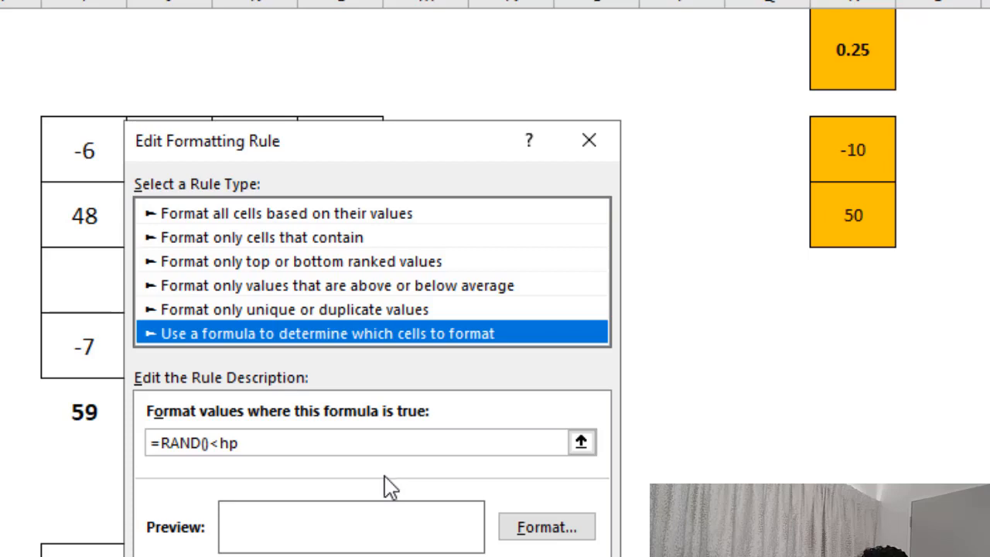
mouse_move(889, 81)
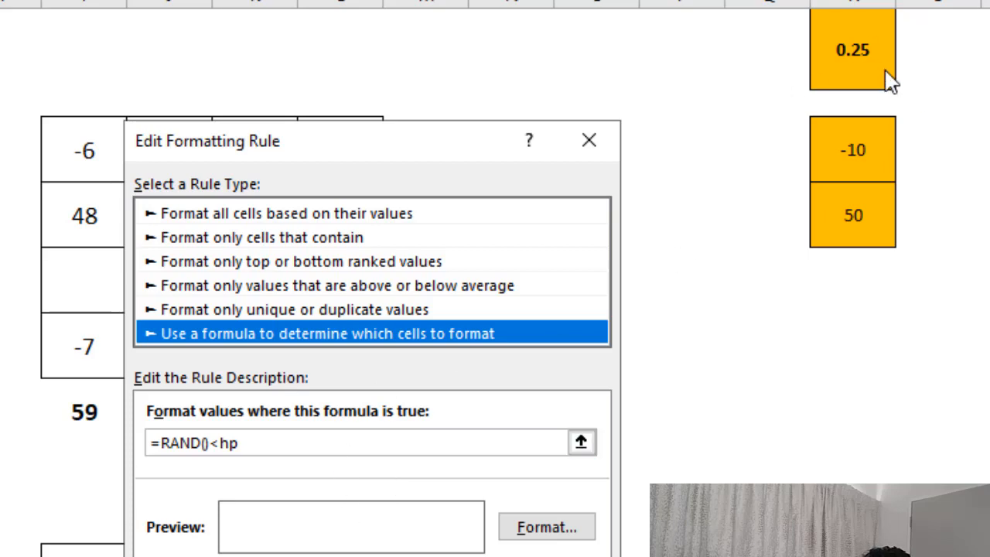
mouse_move(837, 176)
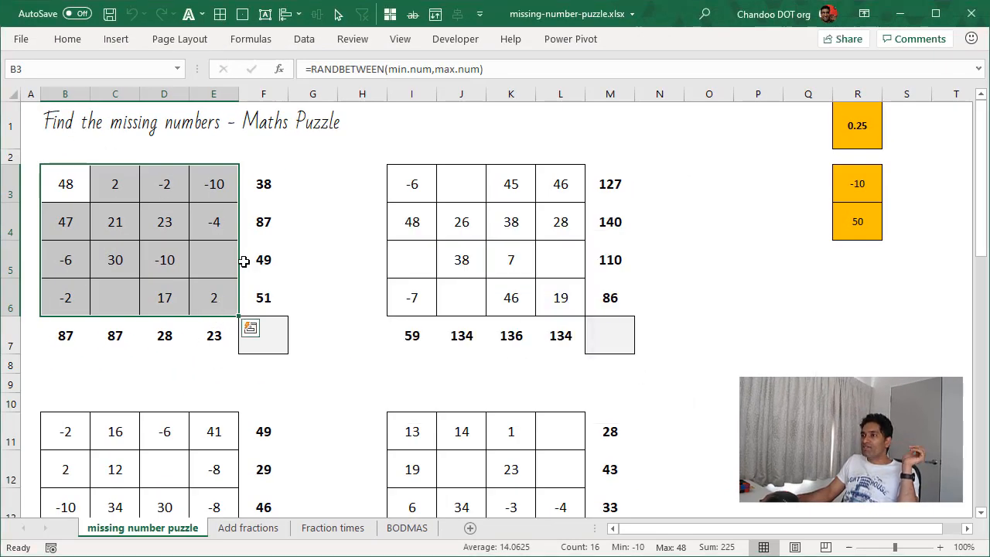
mouse_move(269, 256)
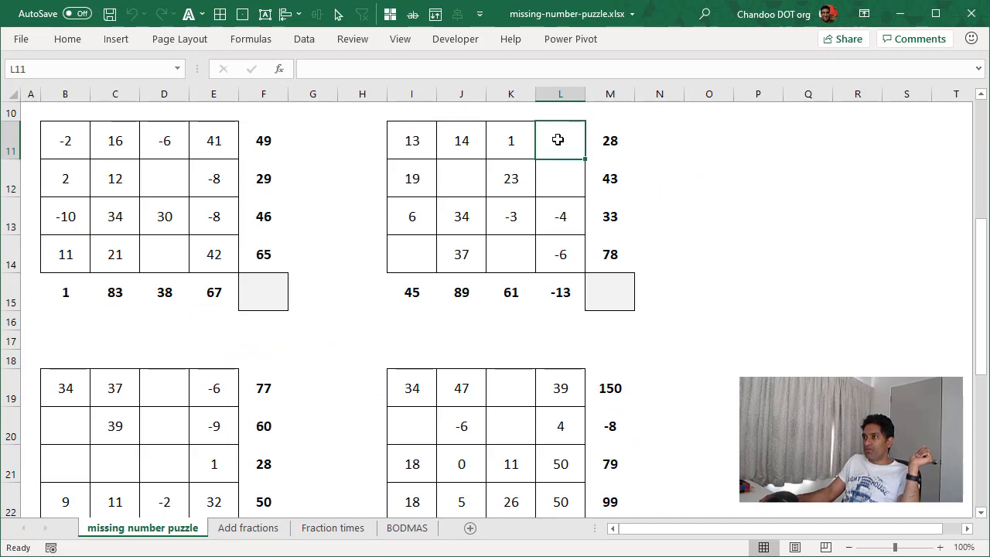
- Inspect hidden formulas in blank puzzle cells, the top row total, and rows 20–21
left_click(460, 179)
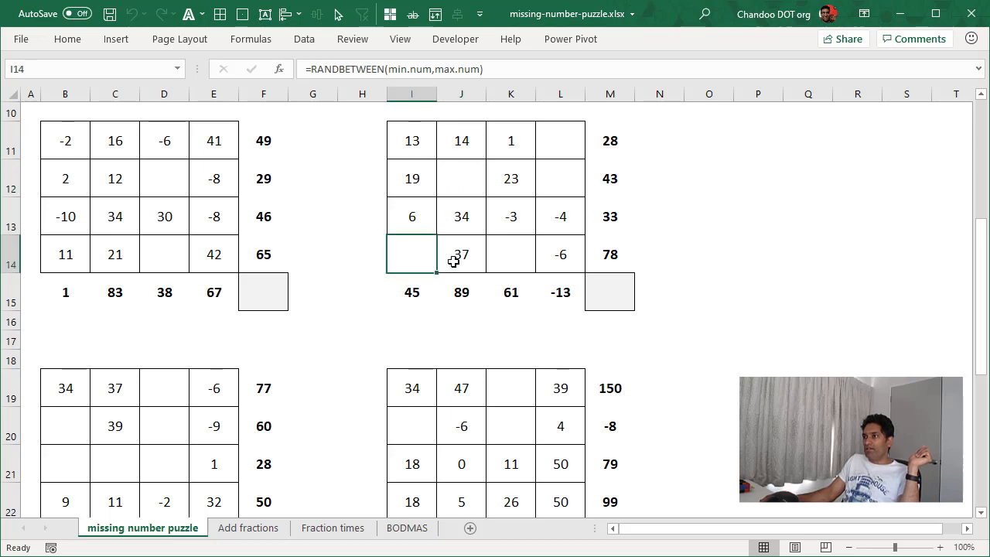
left_click(510, 254)
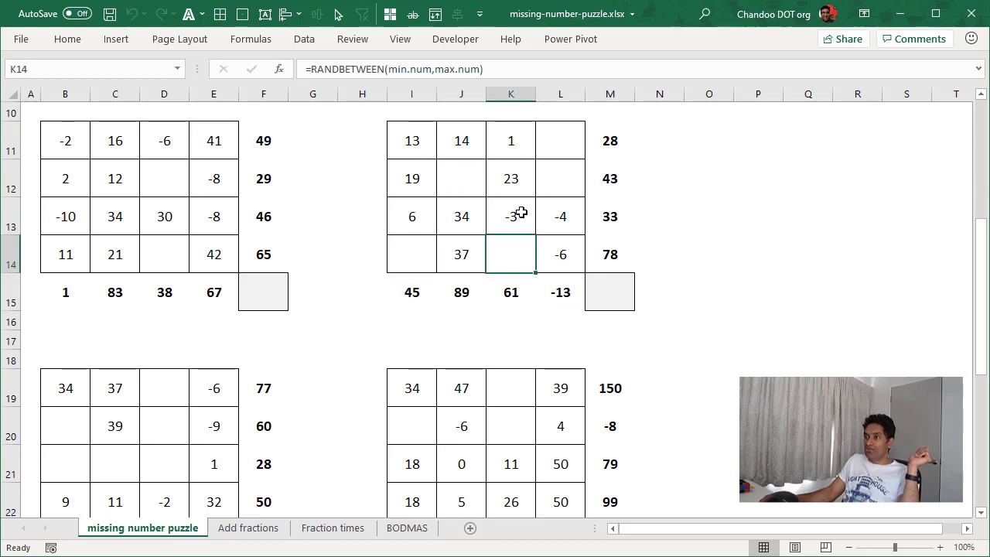
scroll("down", 3)
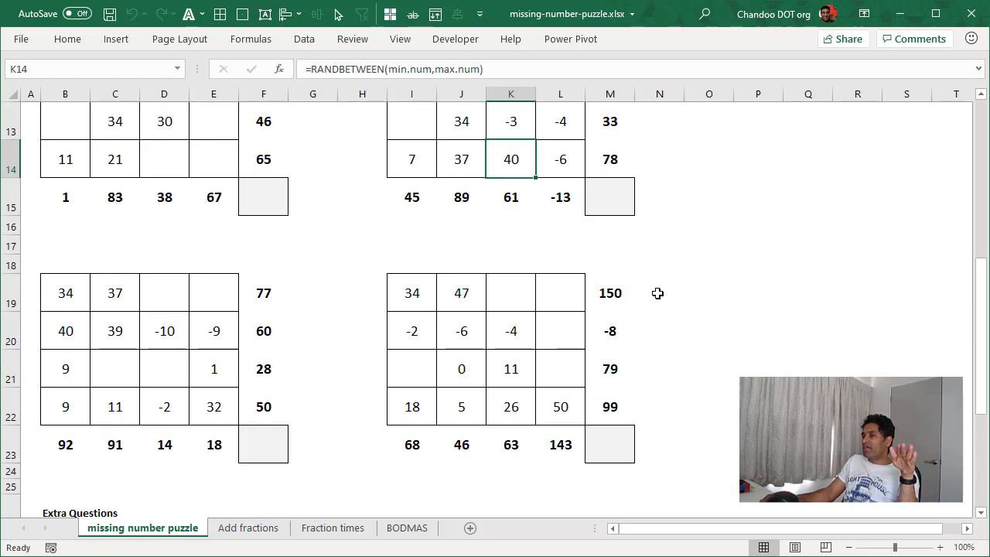
scroll("up", 3)
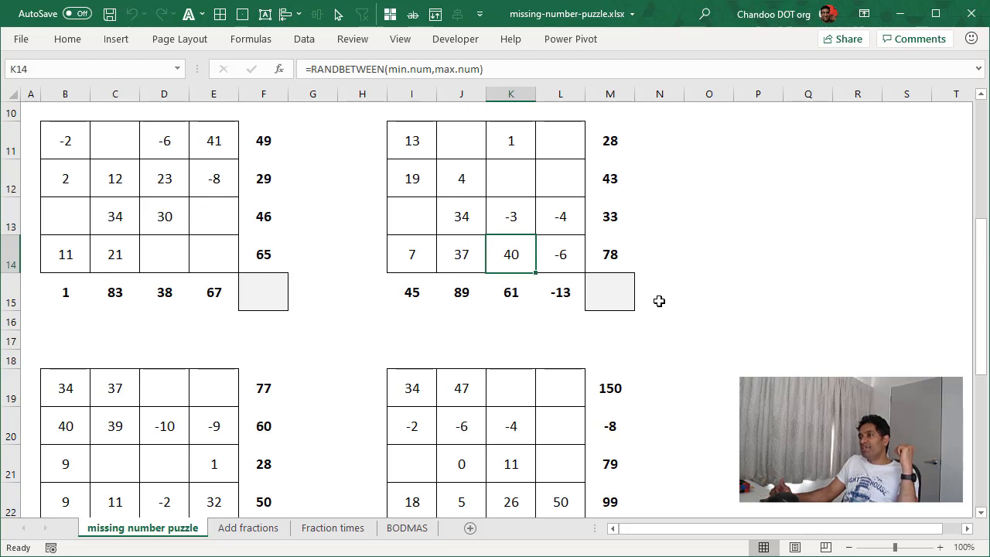
scroll("down", 3)
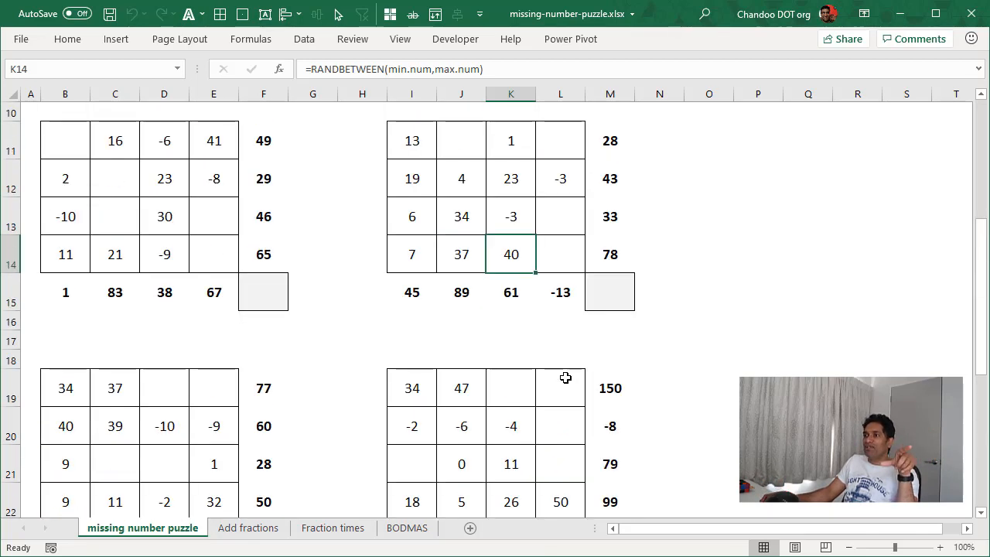
mouse_move(584, 420)
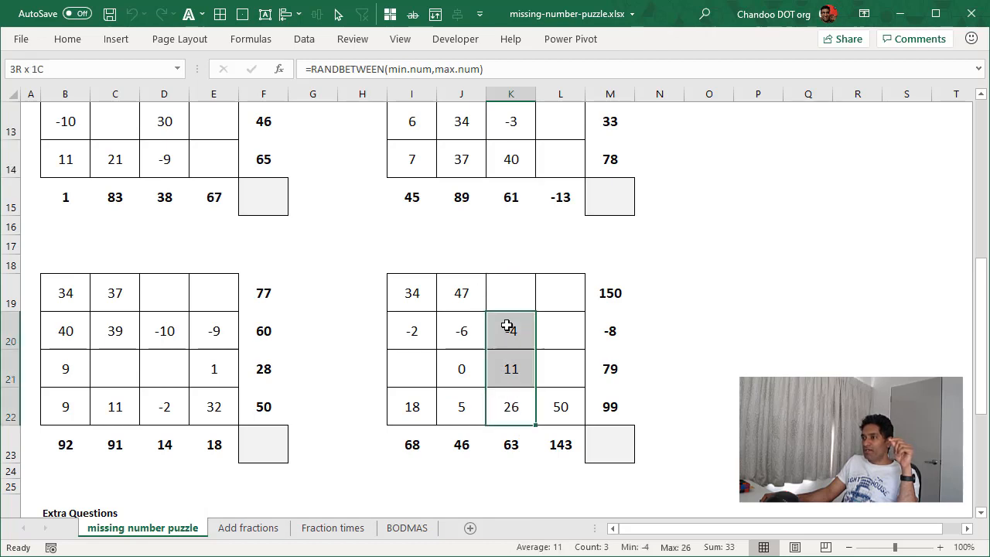
left_click(510, 293)
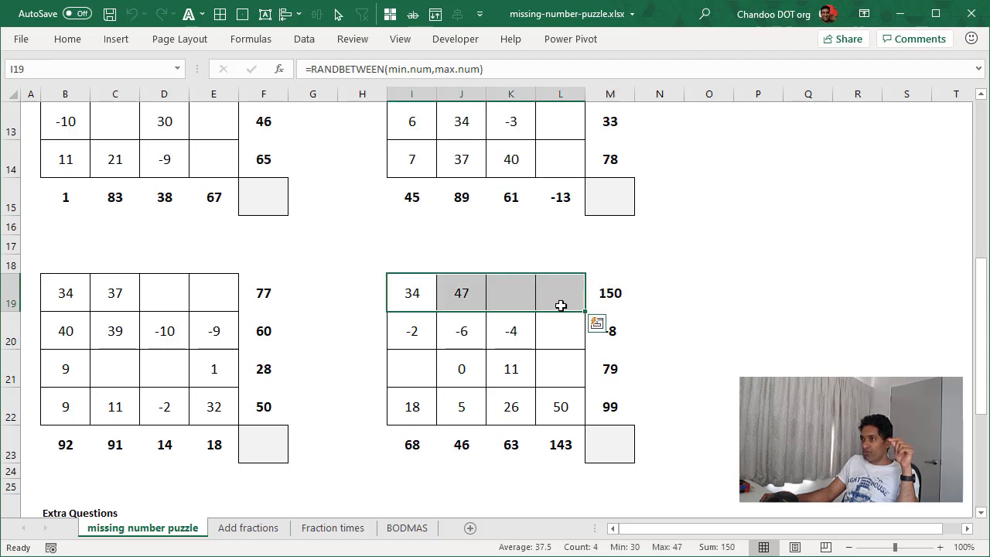
left_click(560, 330)
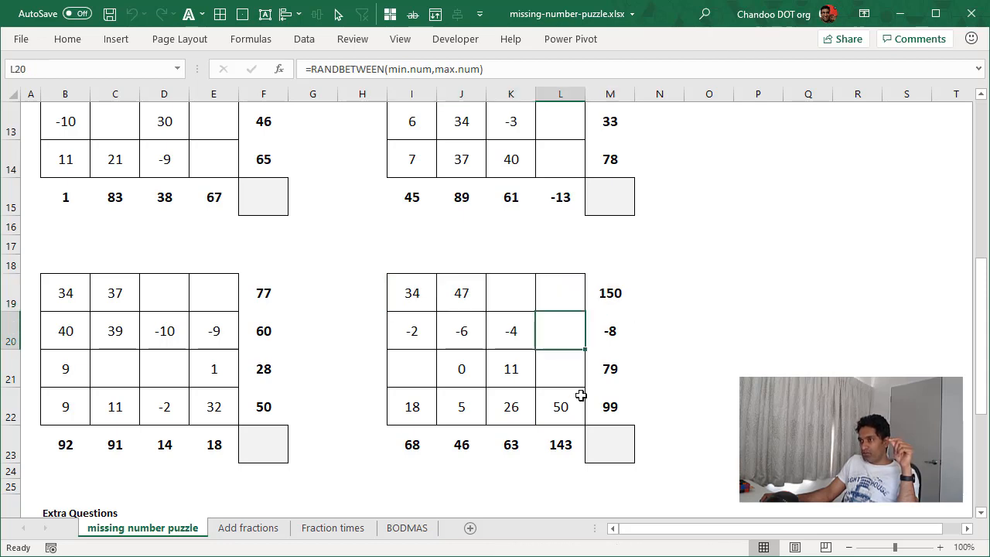
left_click(411, 368)
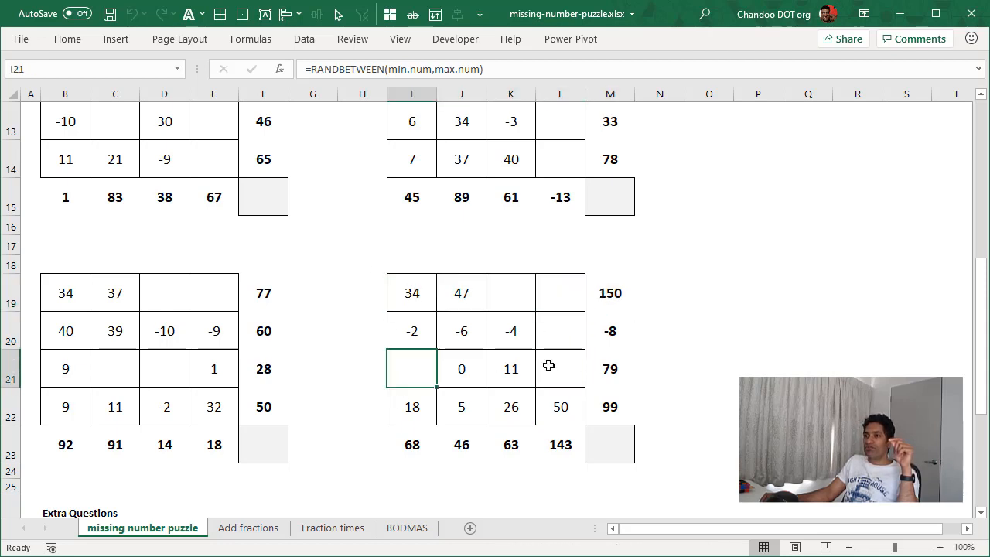
mouse_move(649, 439)
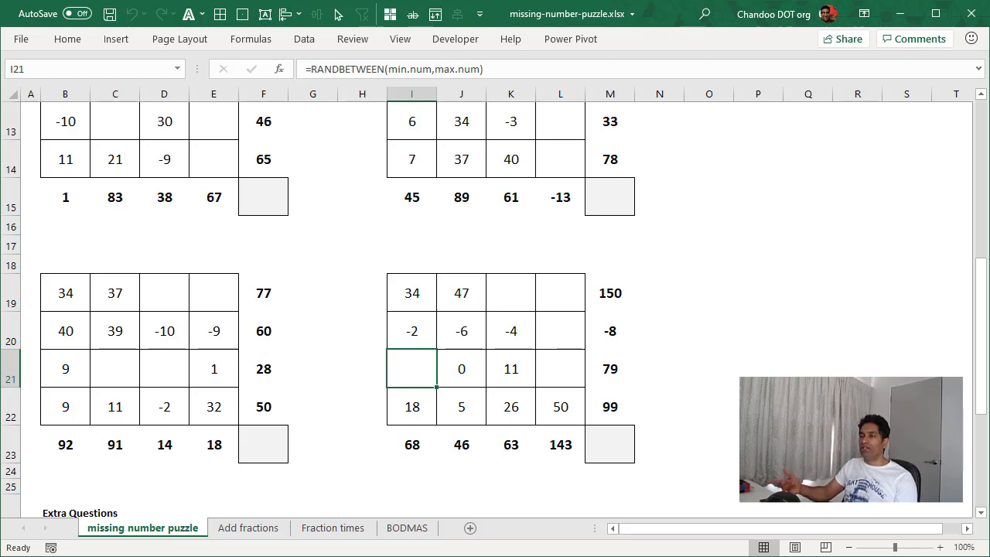
mouse_move(454, 395)
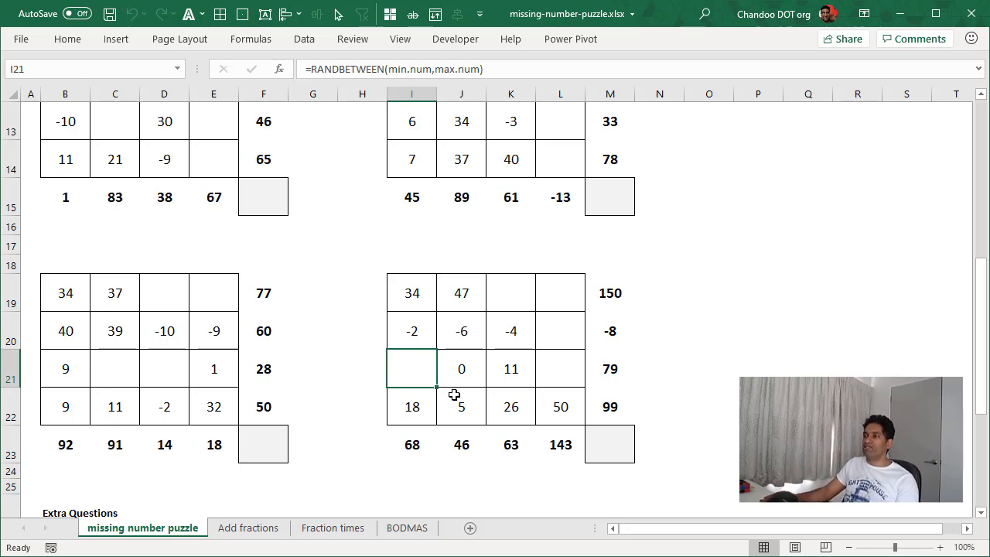
- Review the first two questions in the Extra Questions section
scroll("down", 3)
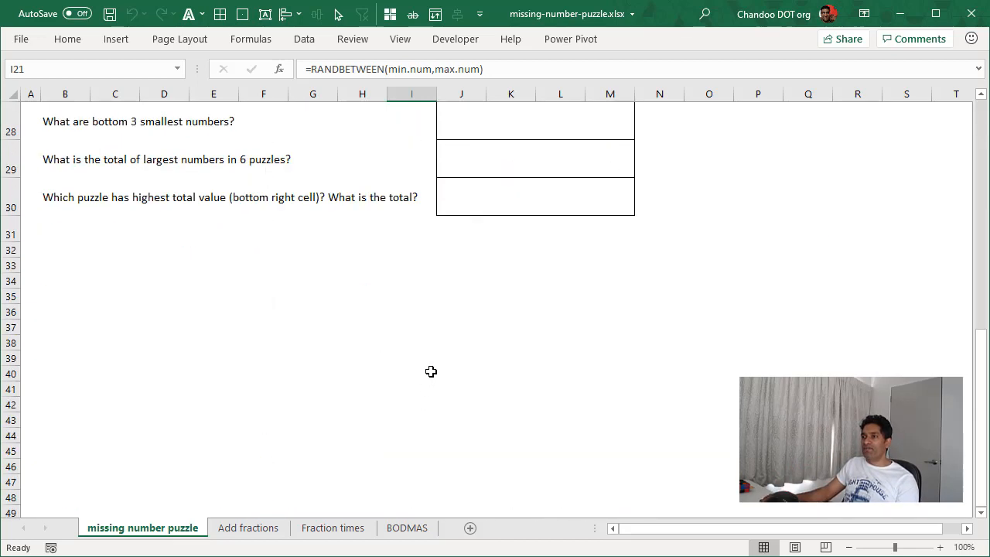
left_click(232, 265)
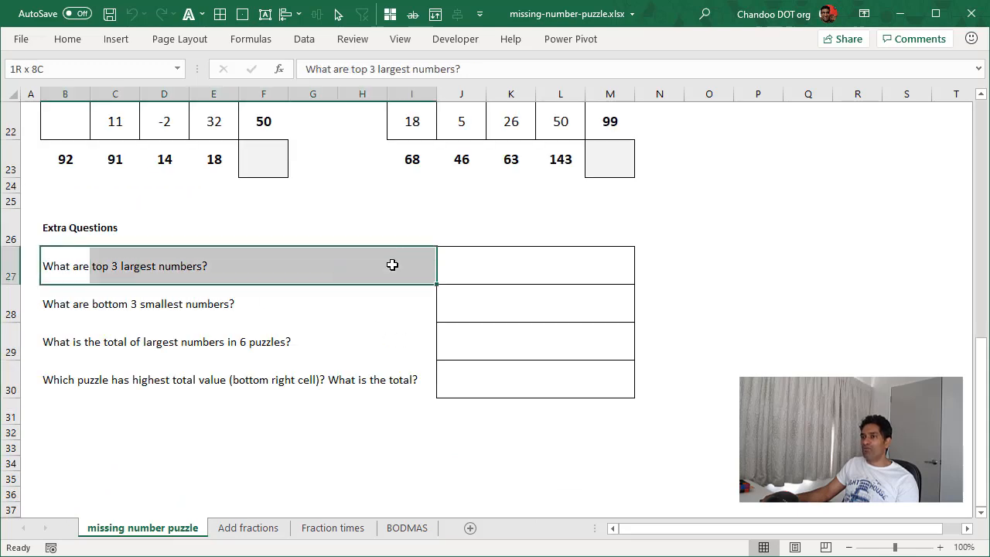
left_click(139, 265)
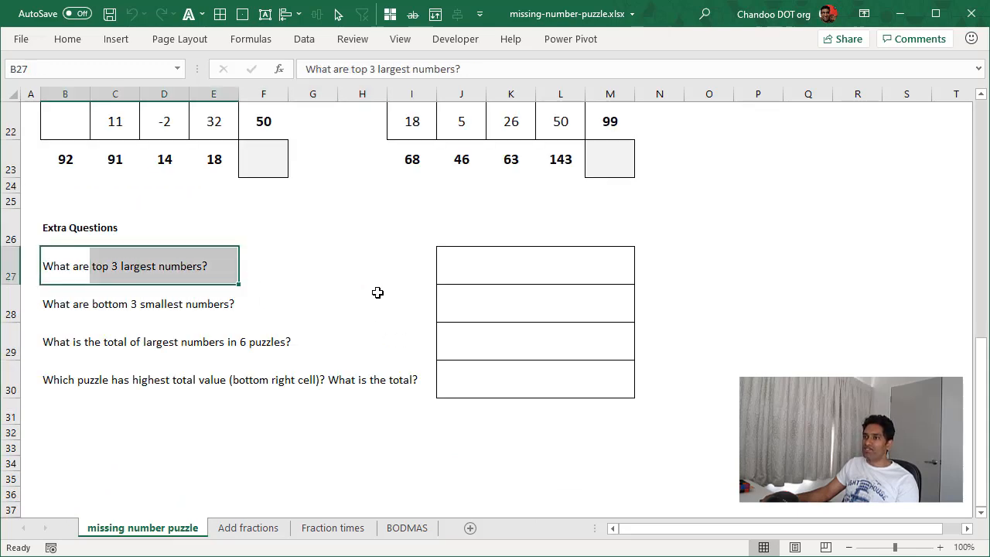
left_click(65, 303)
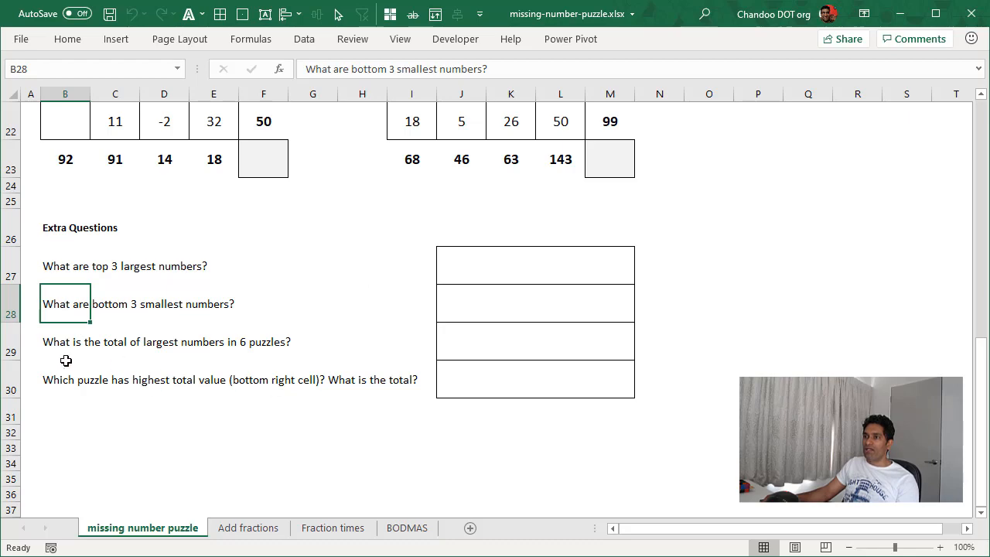
mouse_move(344, 318)
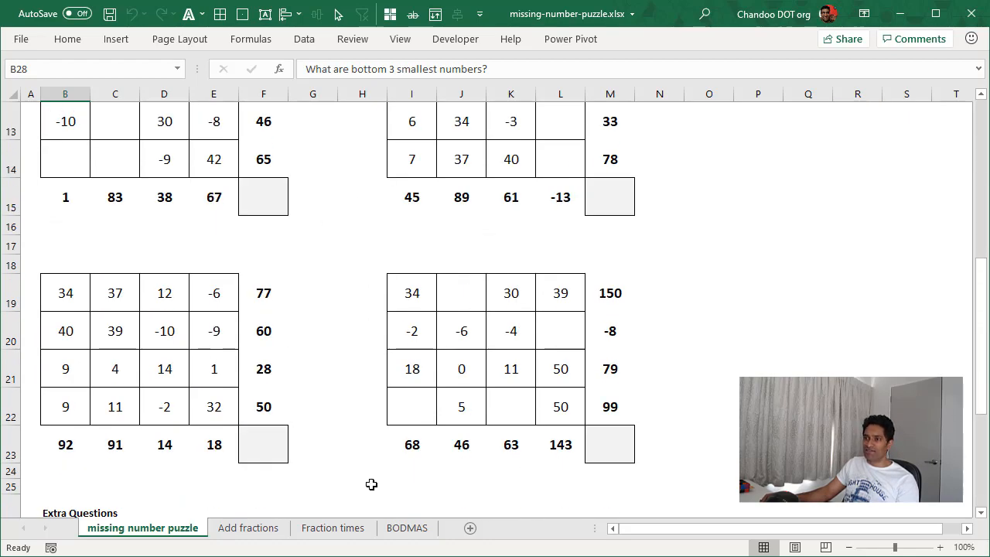
- On the Add fractions sheet, inspect the RANDBETWEEN numerator and denominator formulas and the answer box
left_click(247, 527)
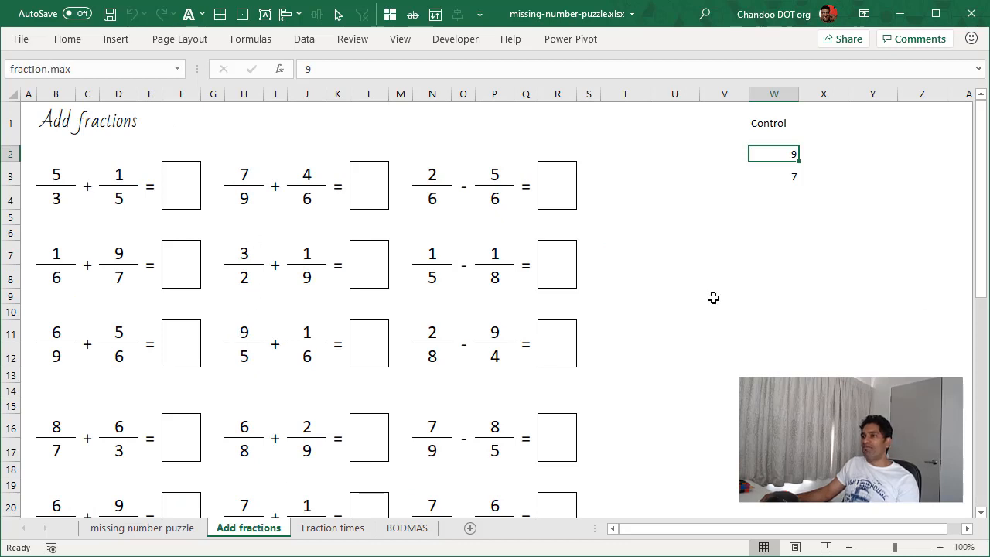
left_click(55, 172)
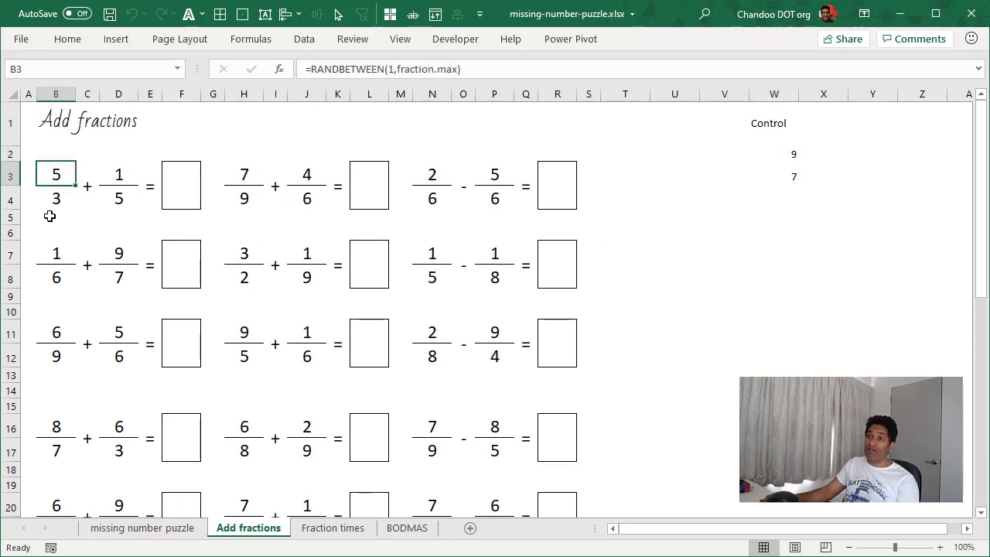
left_click(56, 198)
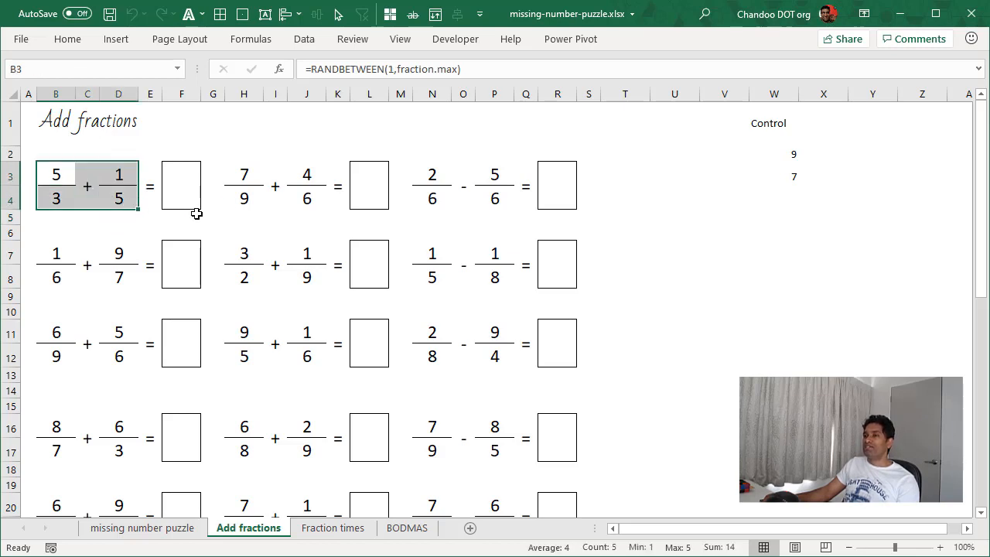
mouse_move(351, 336)
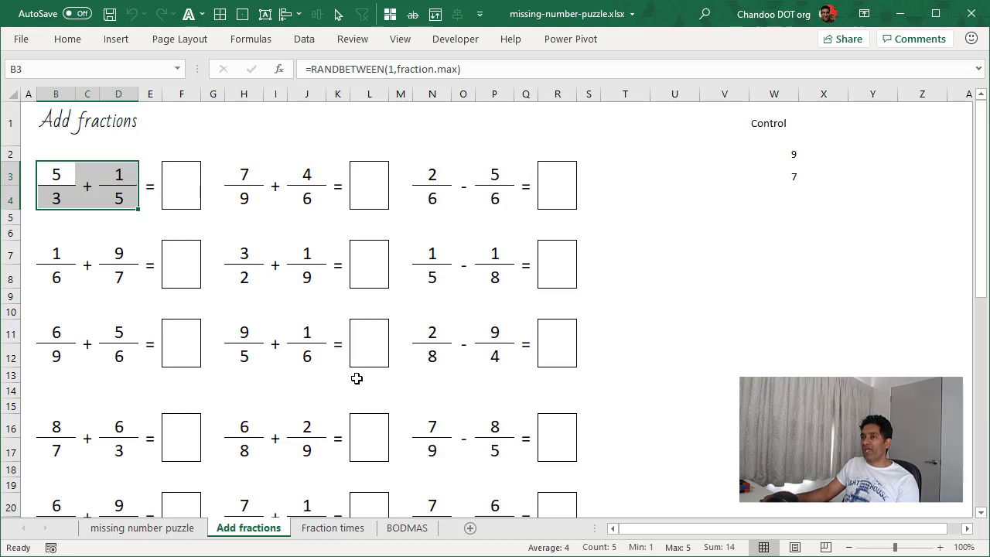
mouse_move(206, 182)
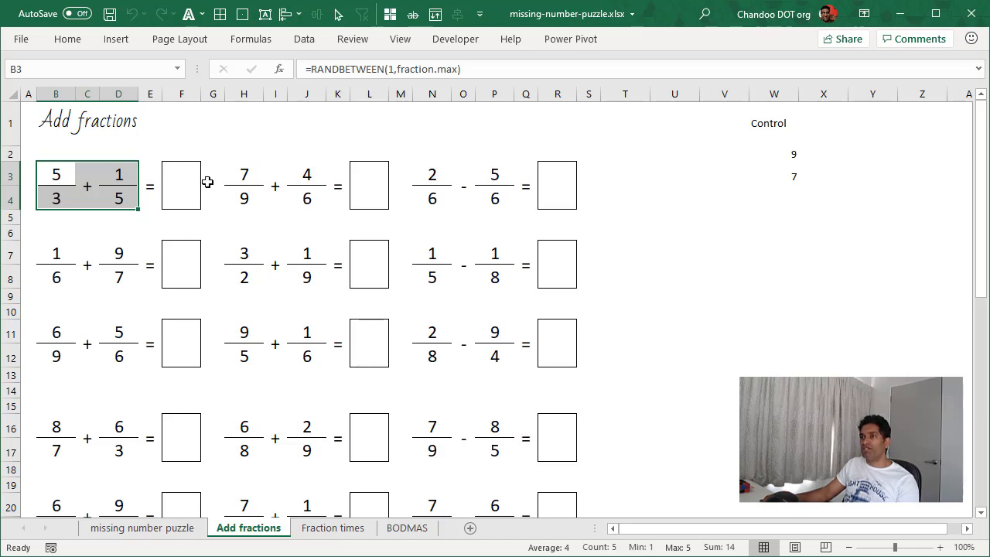
left_click(181, 184)
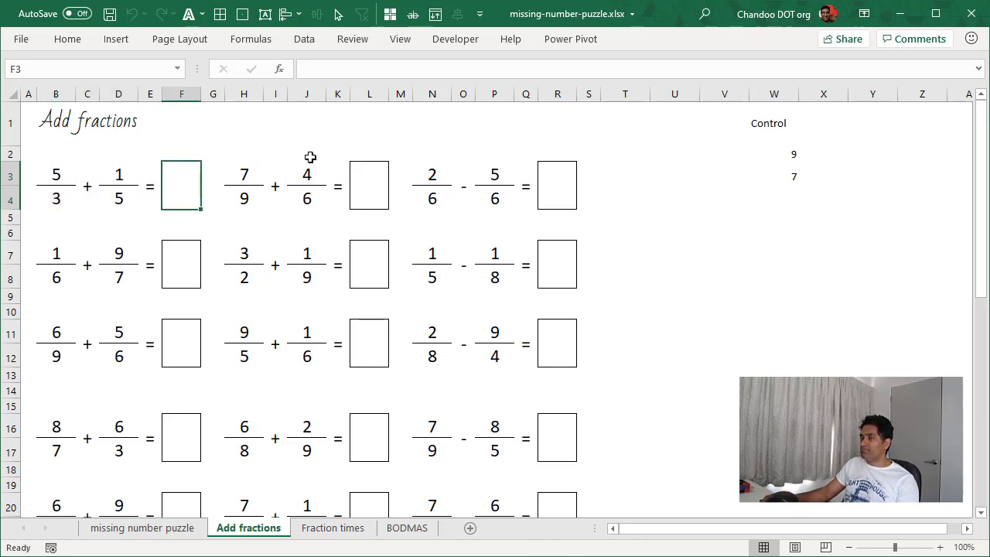
left_click(494, 198)
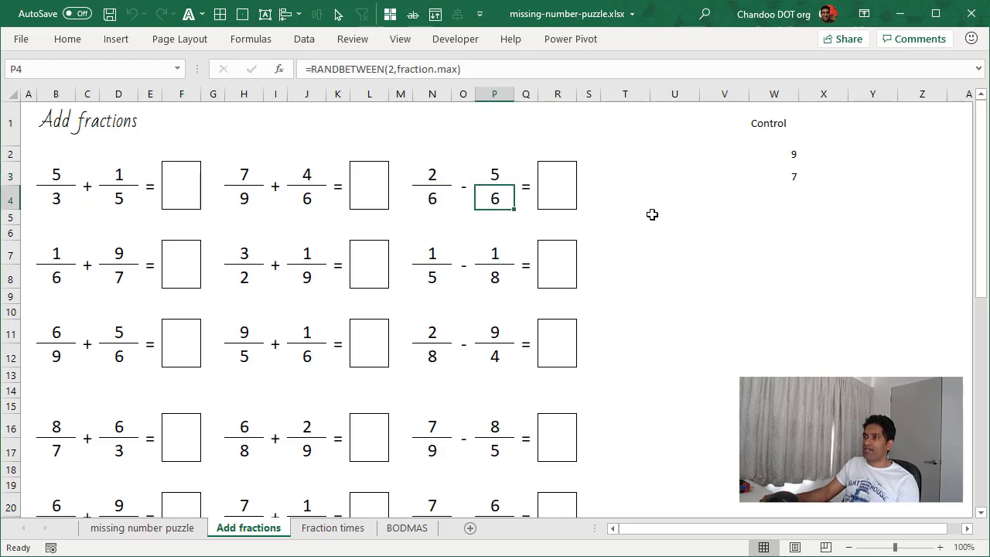
- Scroll to the three-fraction problems and check the fraction.max3 control value of 7
scroll("down", 3)
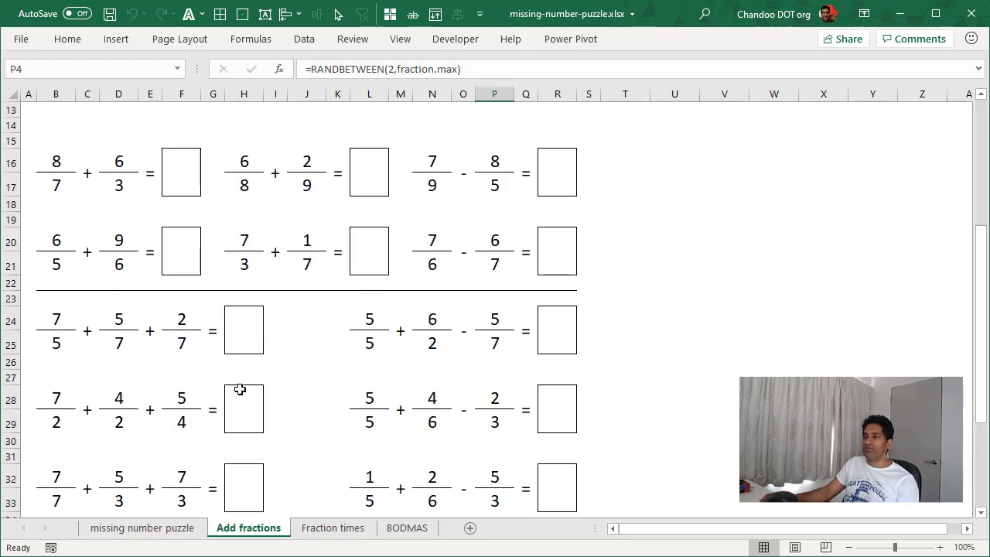
scroll("down", 3)
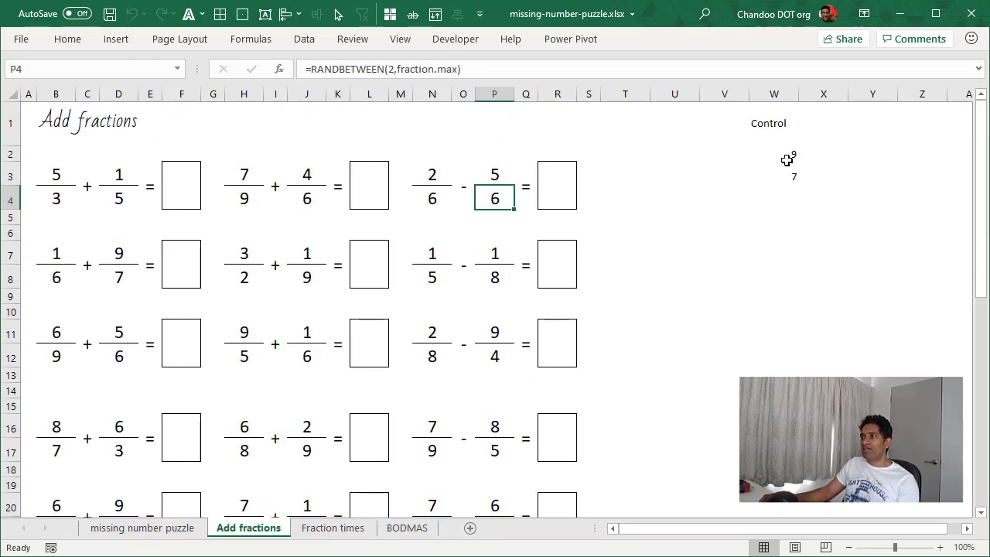
left_click(773, 174)
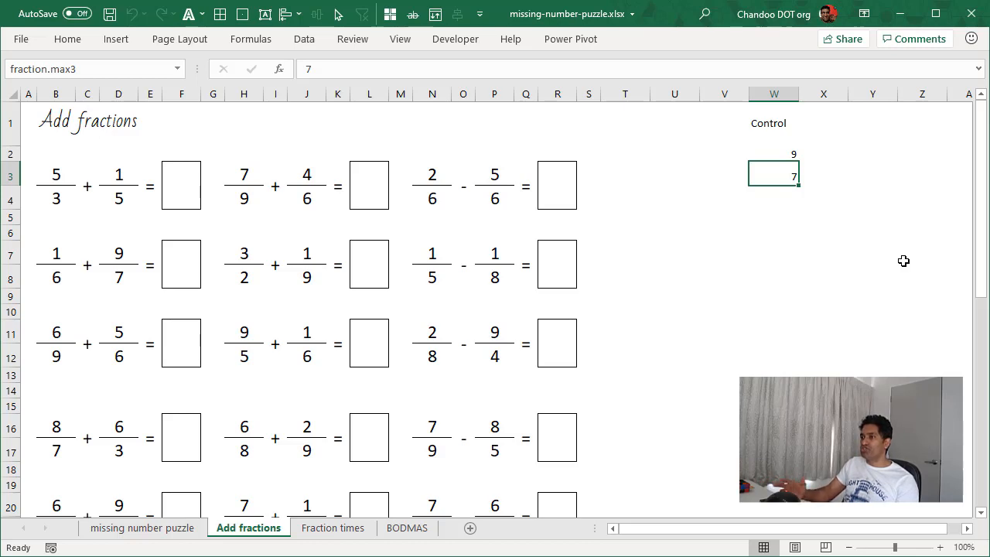
mouse_move(338, 546)
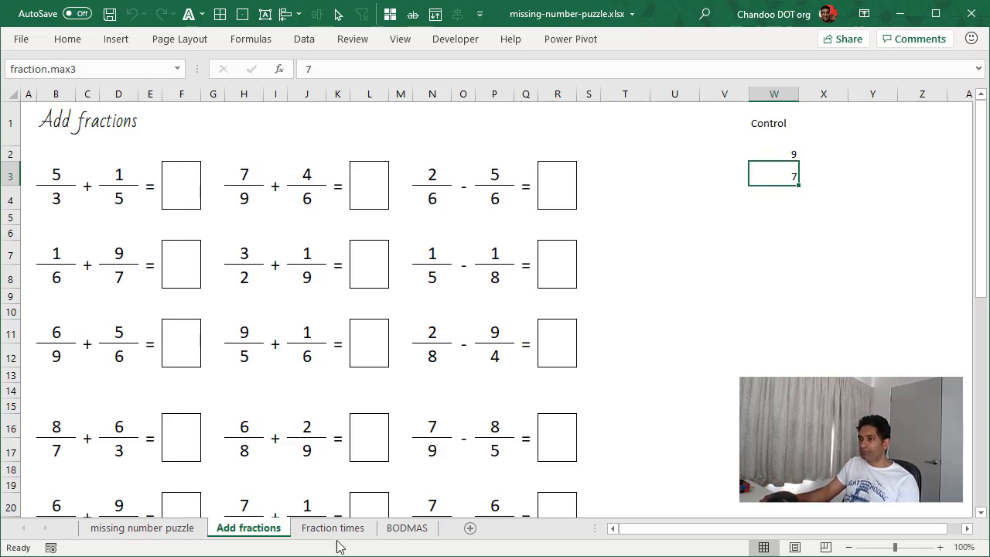
- Switch to the Fraction times sheet of multiply and divide fraction problems
left_click(332, 527)
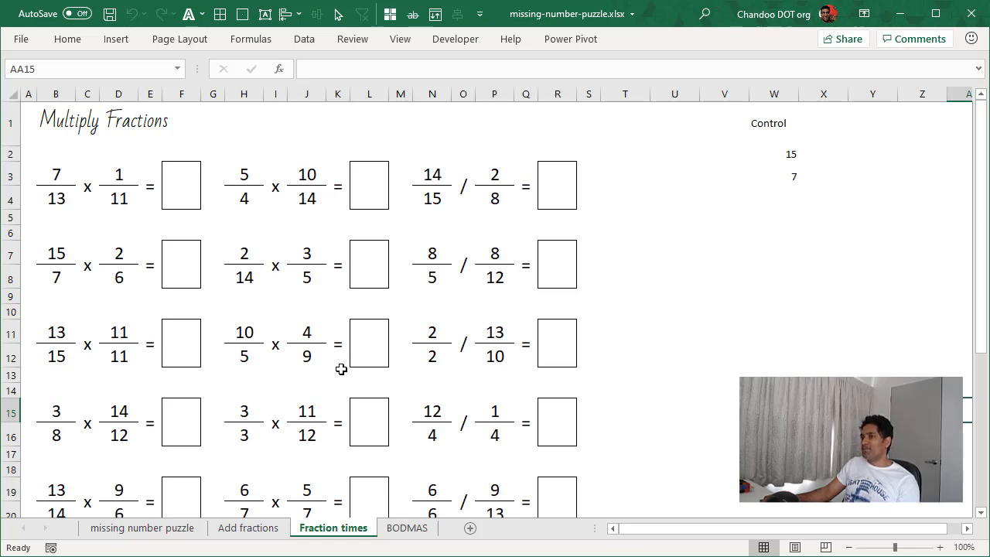
mouse_move(614, 361)
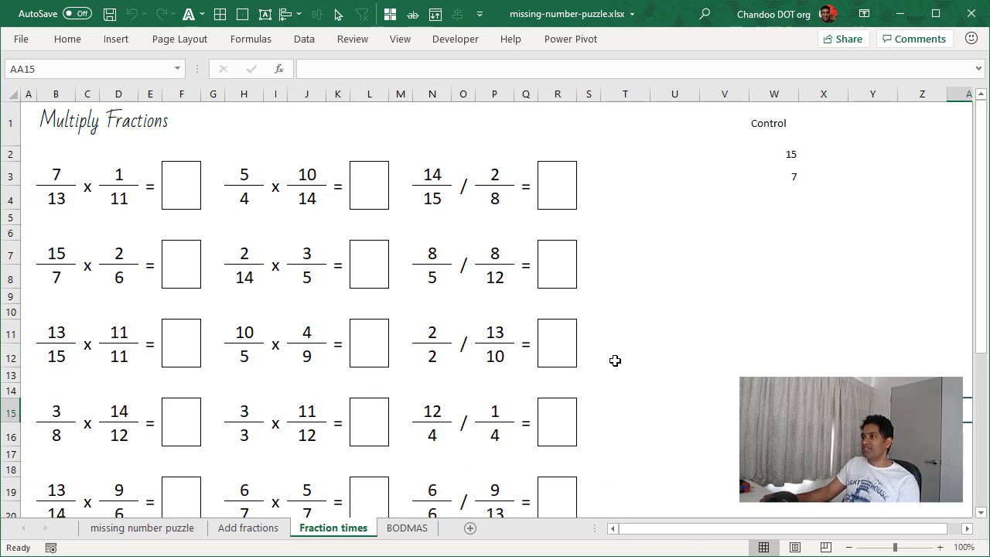
- Switch to the BODMAS sheet listing order-of-operations problems with Answer and Working columns
left_click(406, 527)
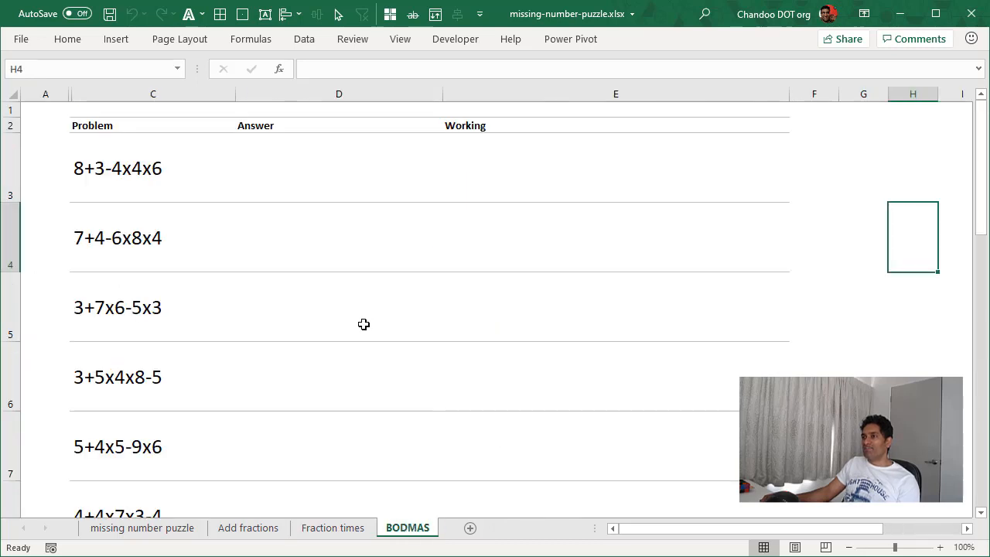
mouse_move(288, 185)
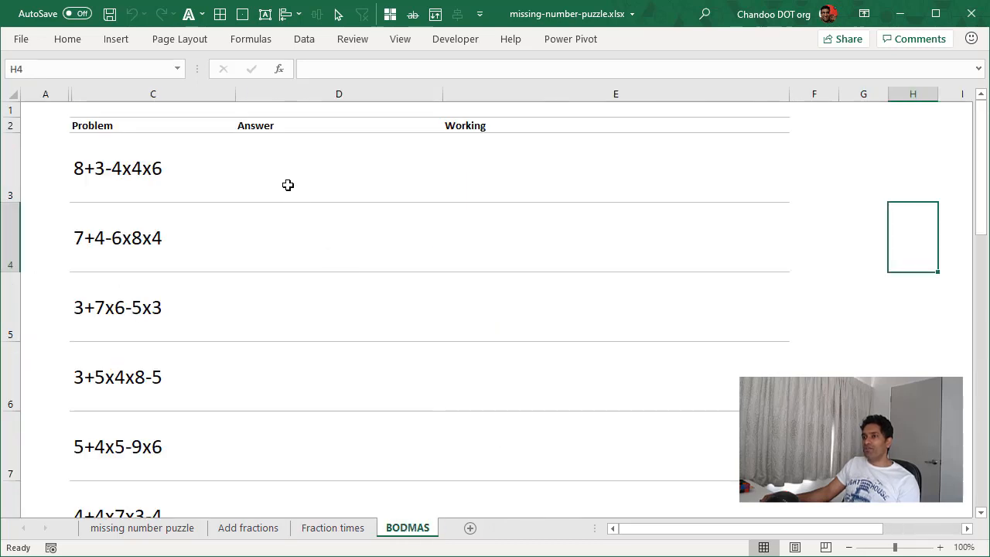
mouse_move(272, 167)
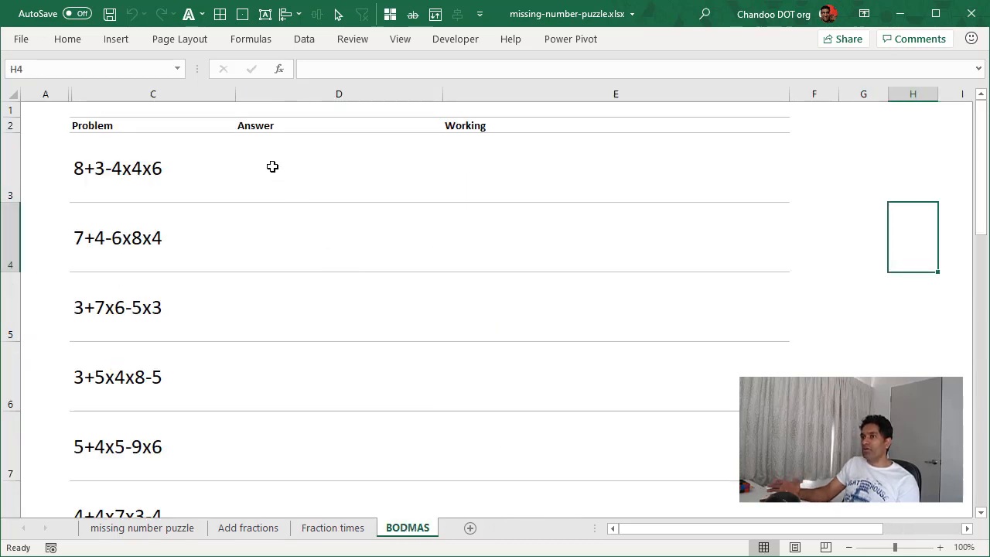
mouse_move(76, 173)
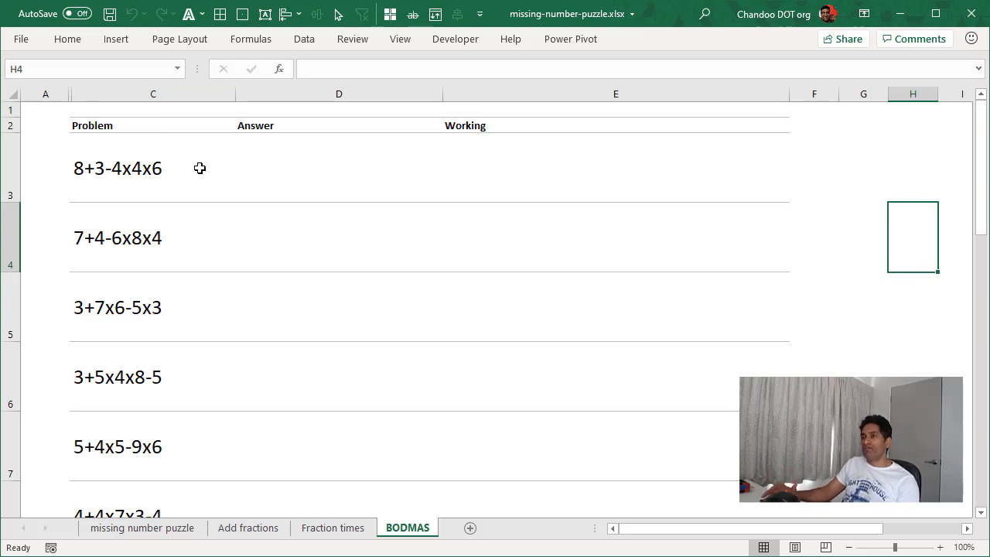
mouse_move(67, 189)
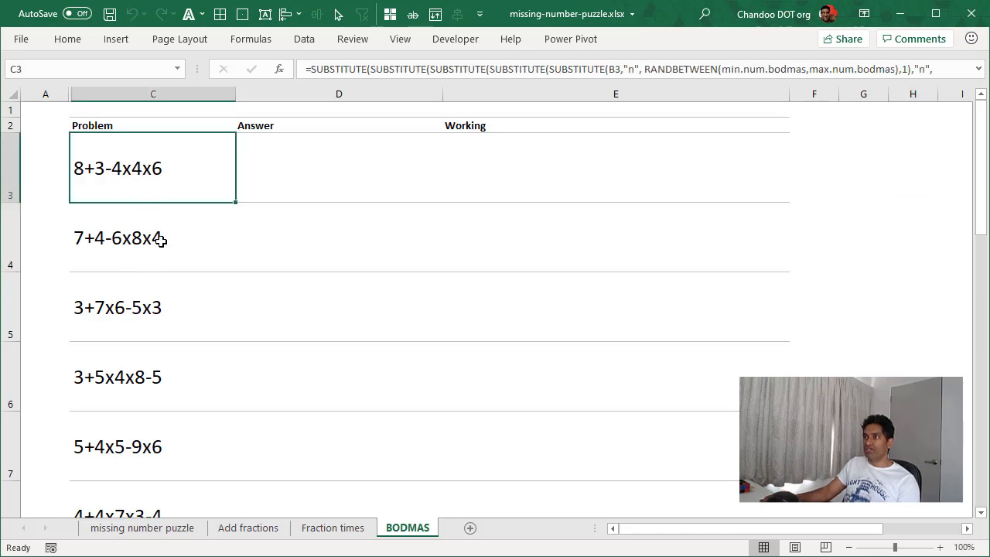
mouse_move(273, 187)
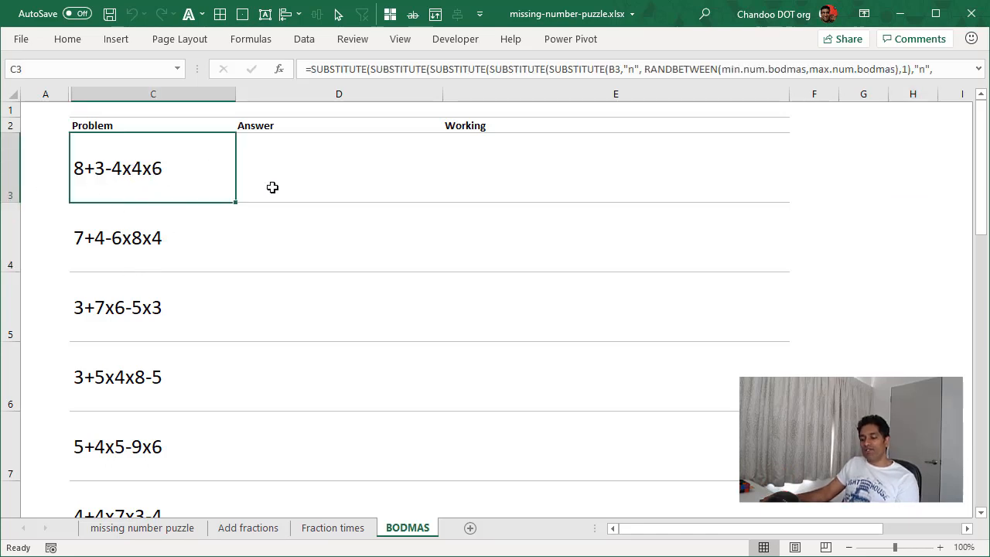
double_click(152, 168)
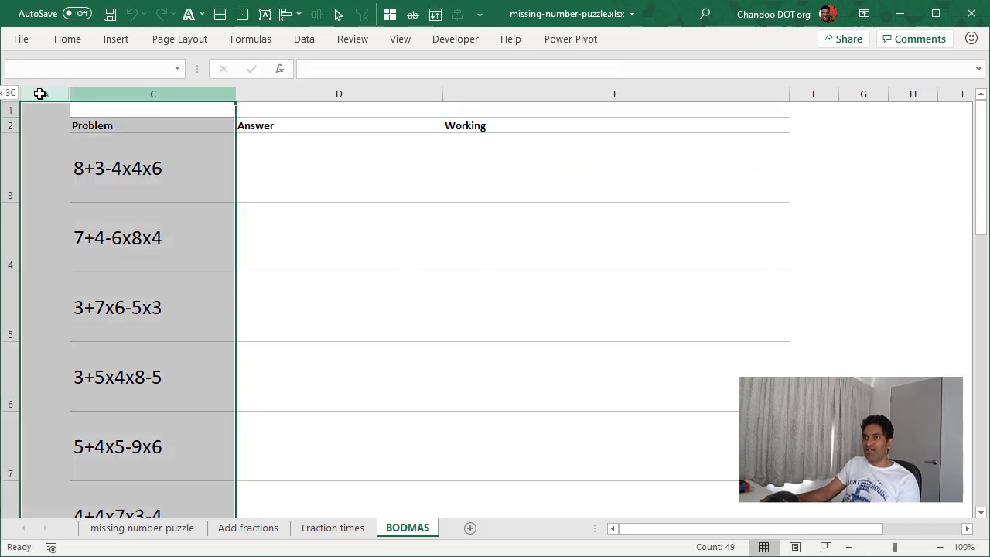
right_click(152, 93)
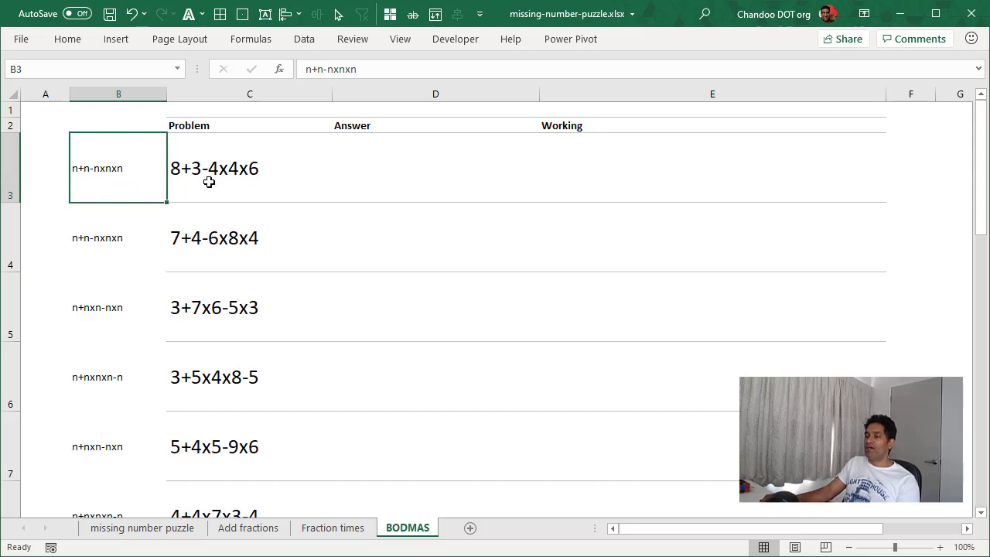
scroll("down", 3)
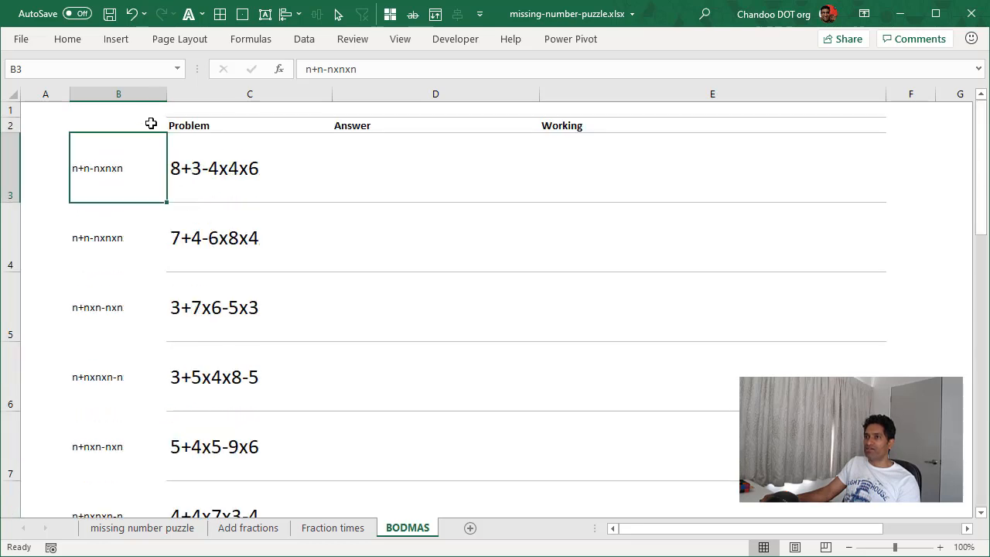
right_click(117, 93)
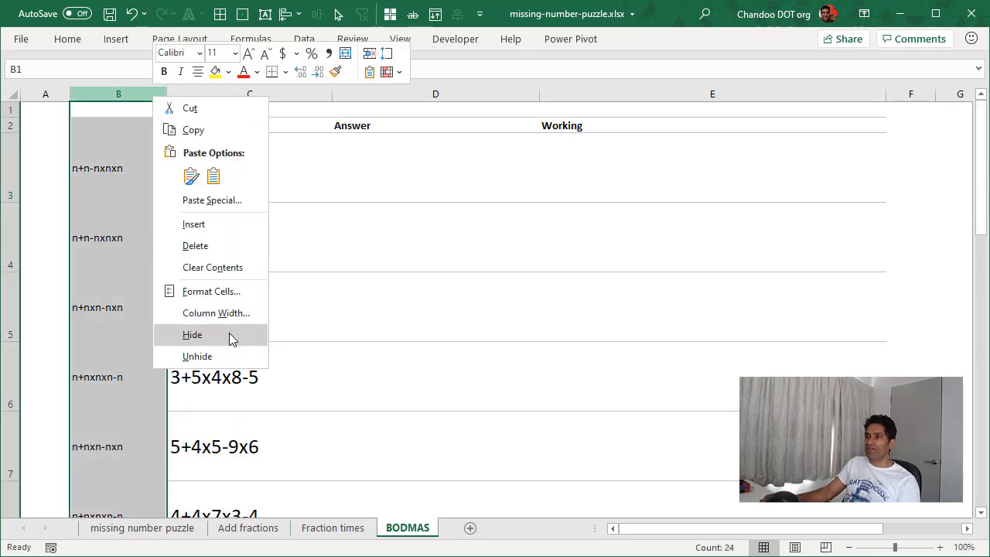
left_click(192, 334)
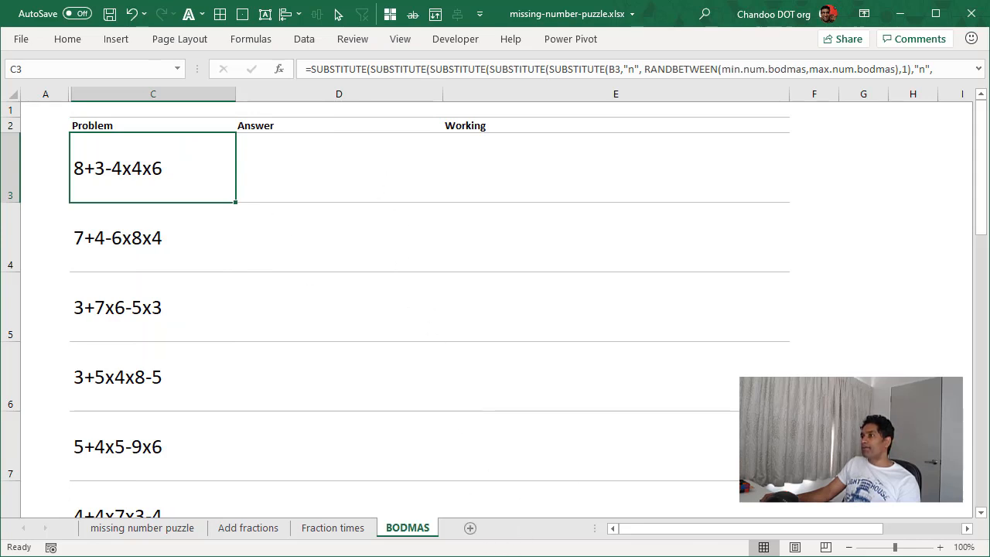
- Check that max.num.bodmas is 9, then return to the missing number puzzle sheet
scroll("right", 3)
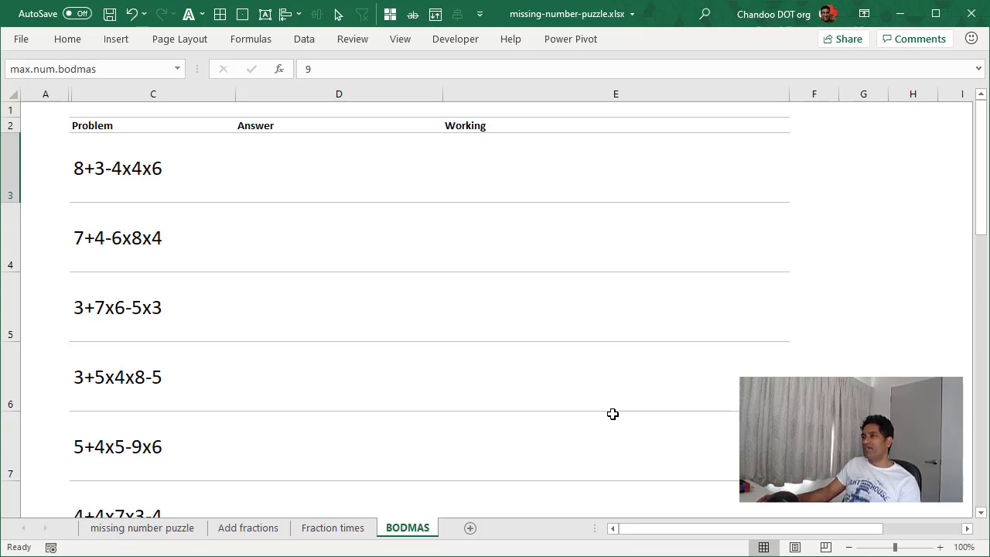
mouse_move(762, 218)
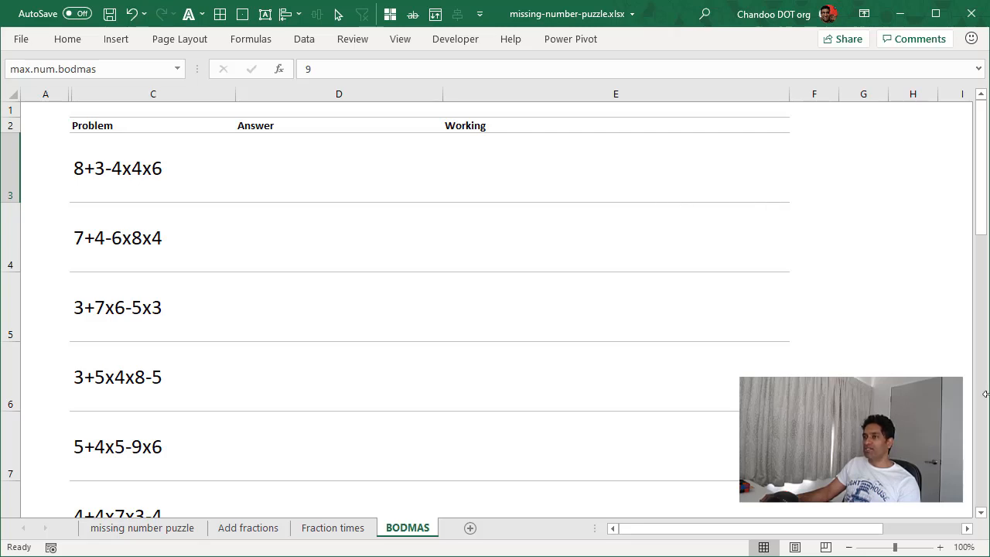
mouse_move(982, 406)
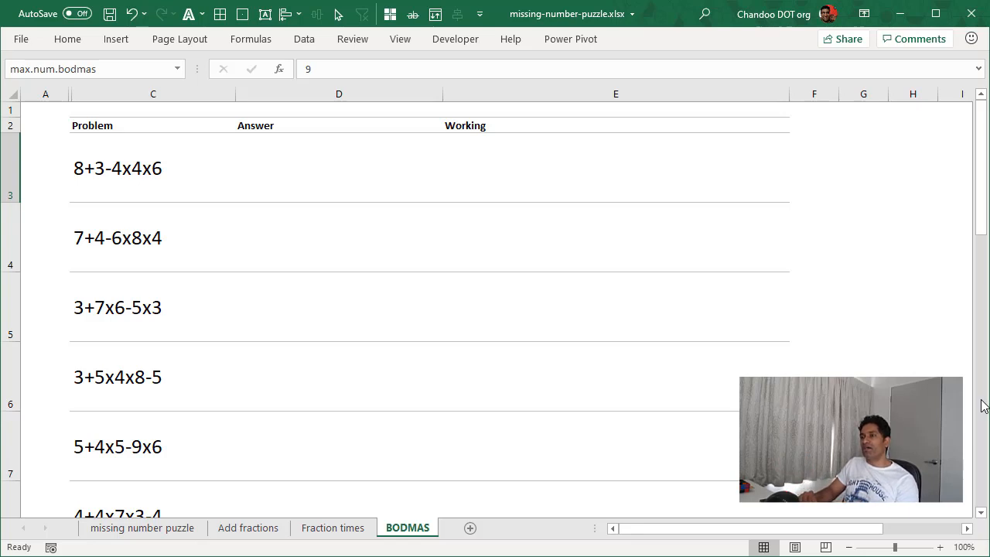
mouse_move(316, 230)
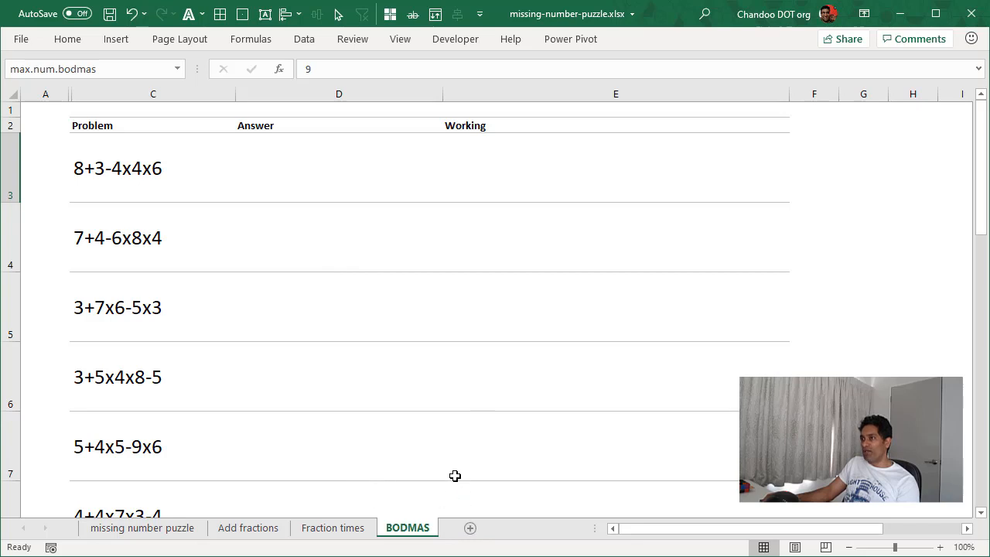
mouse_move(507, 503)
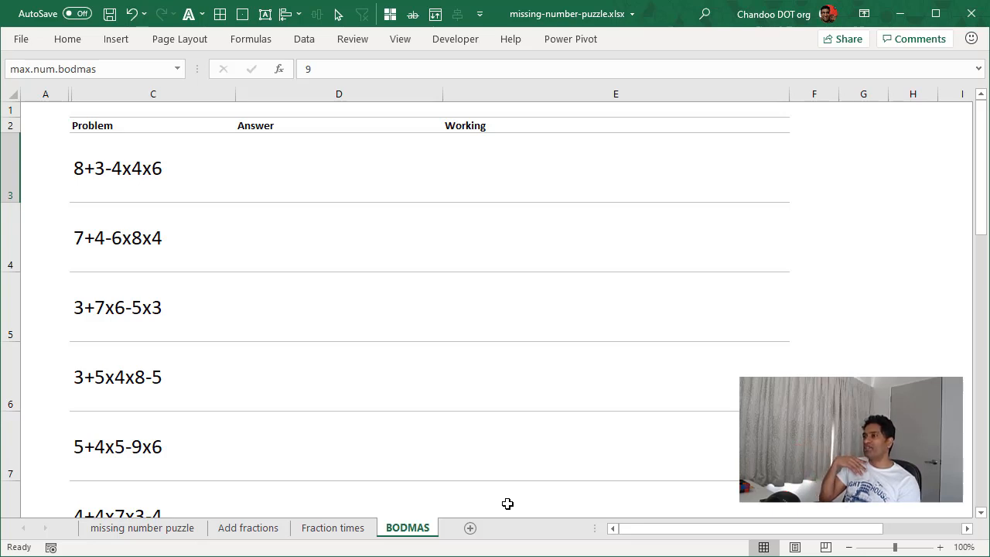
mouse_move(635, 438)
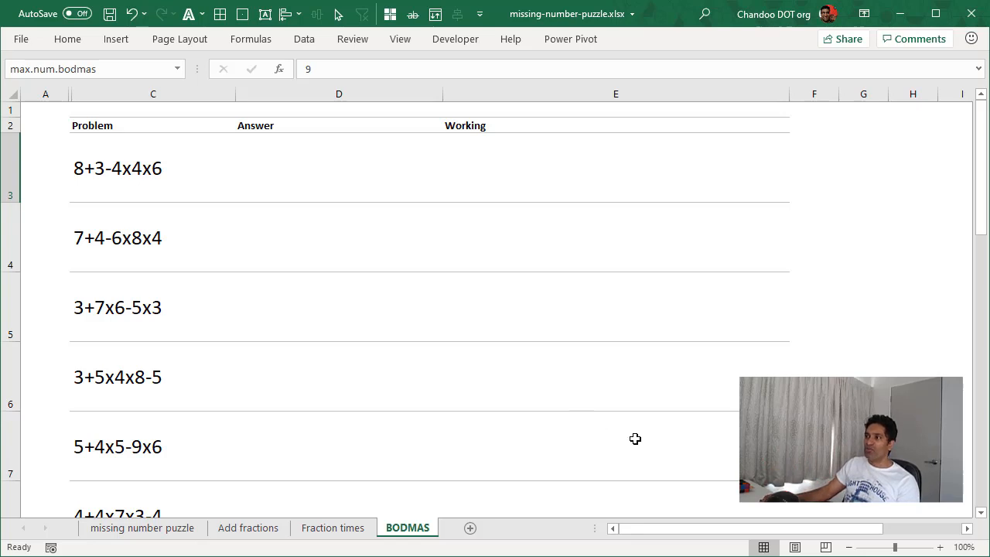
left_click(143, 527)
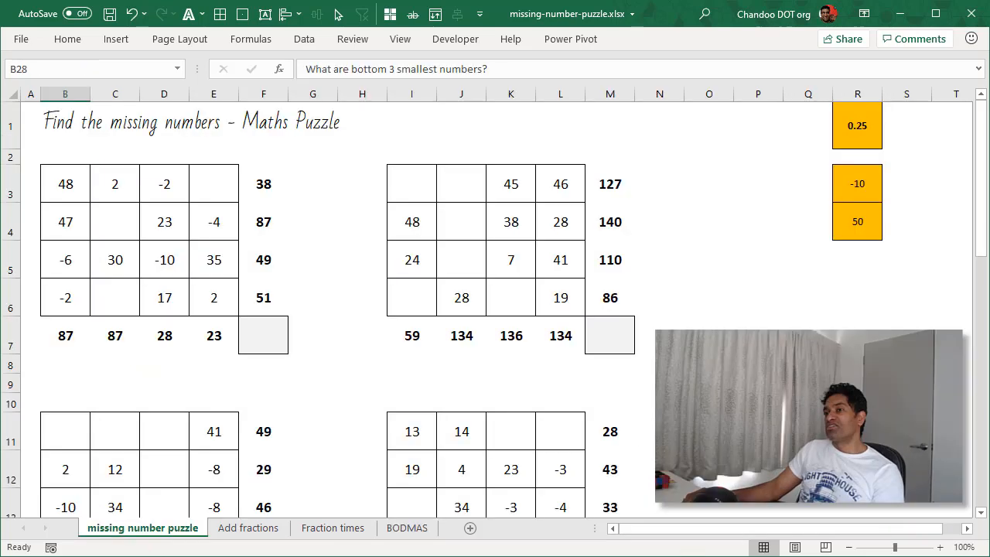